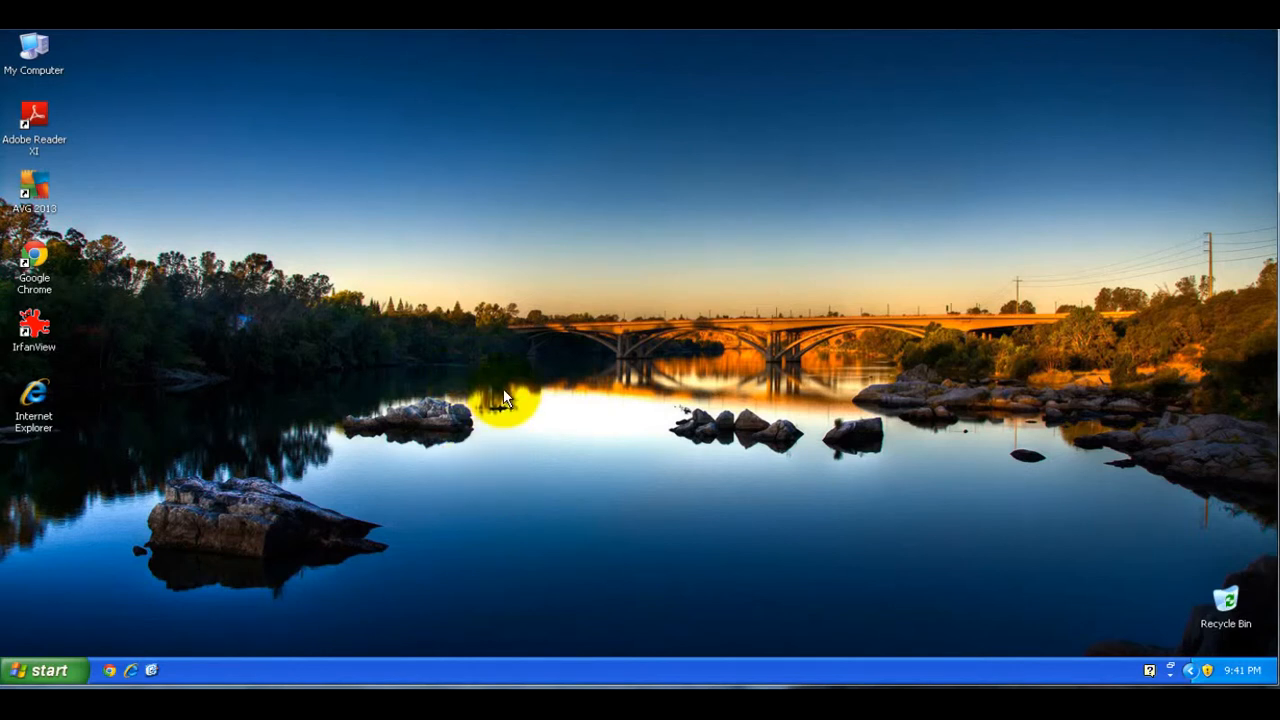
mouse_move(535, 383)
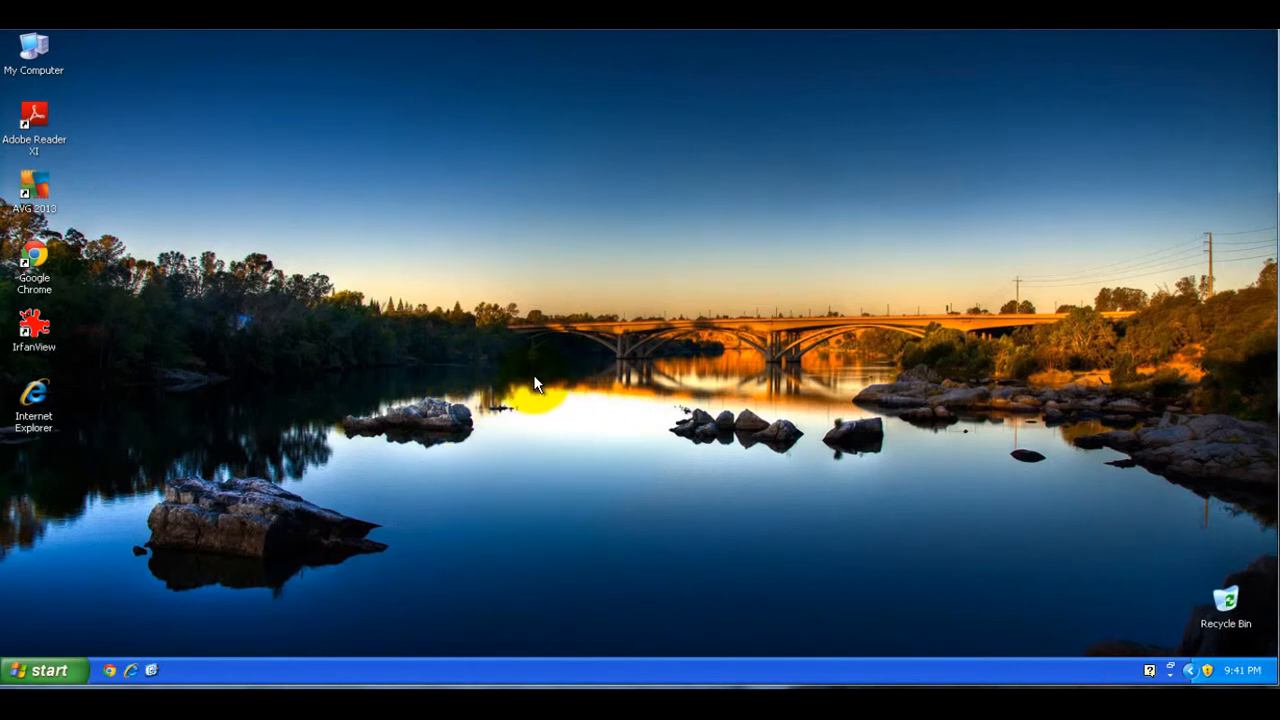
Right-click an empty spot on the XP river-and-bridge desktop to show its shortcut menu.
right_click(535, 383)
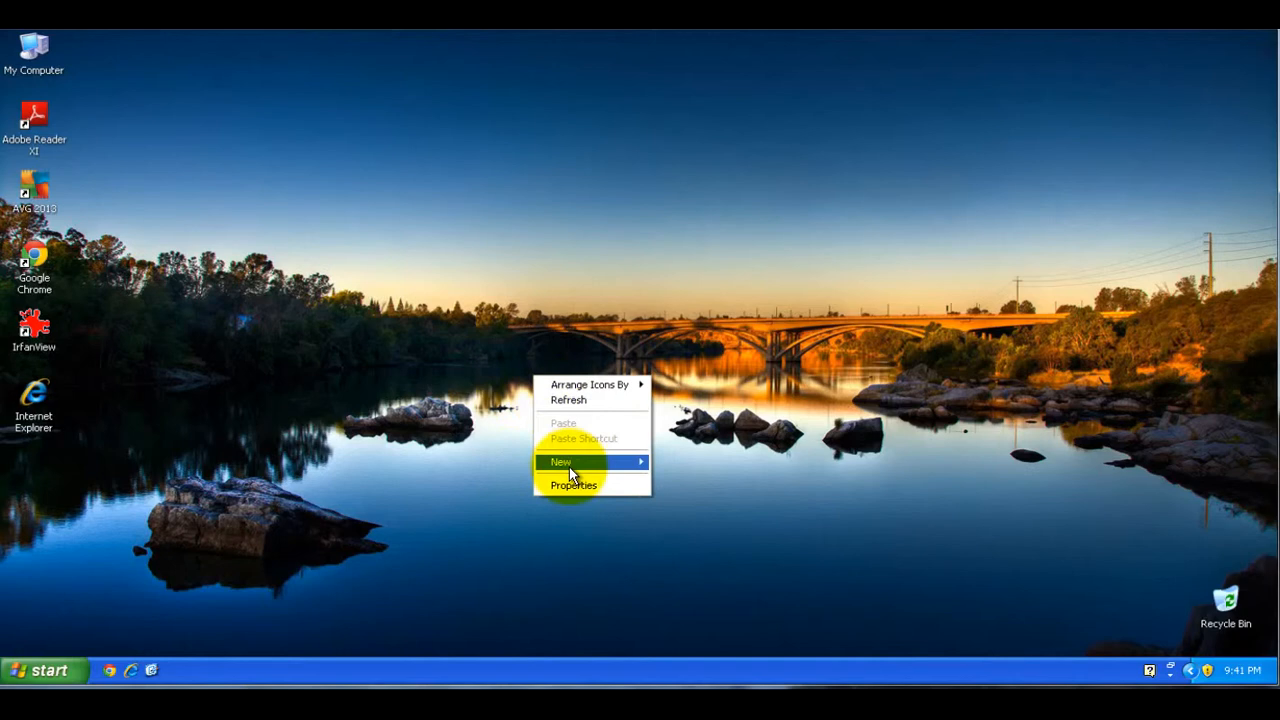
In Display Properties' Desktop tab, preview Gone Fishing and the nature wallpaper, then browse My Pictures.
left_click(574, 485)
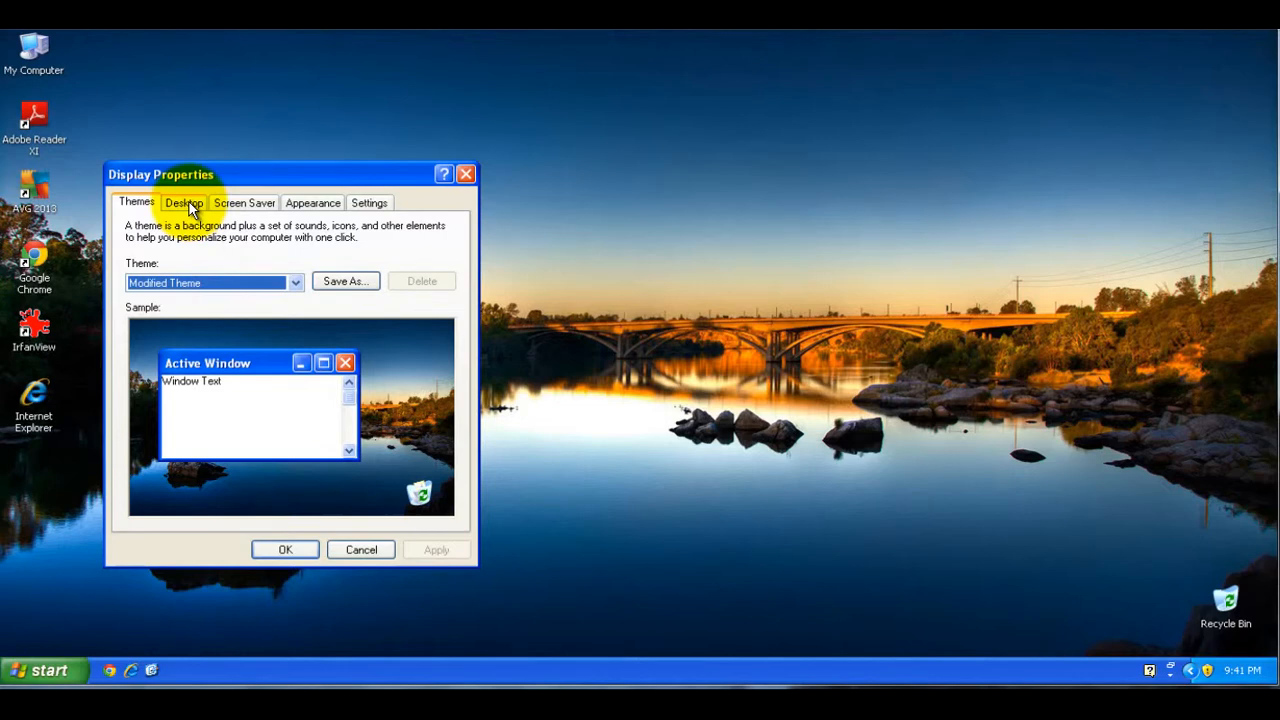
left_click(183, 202)
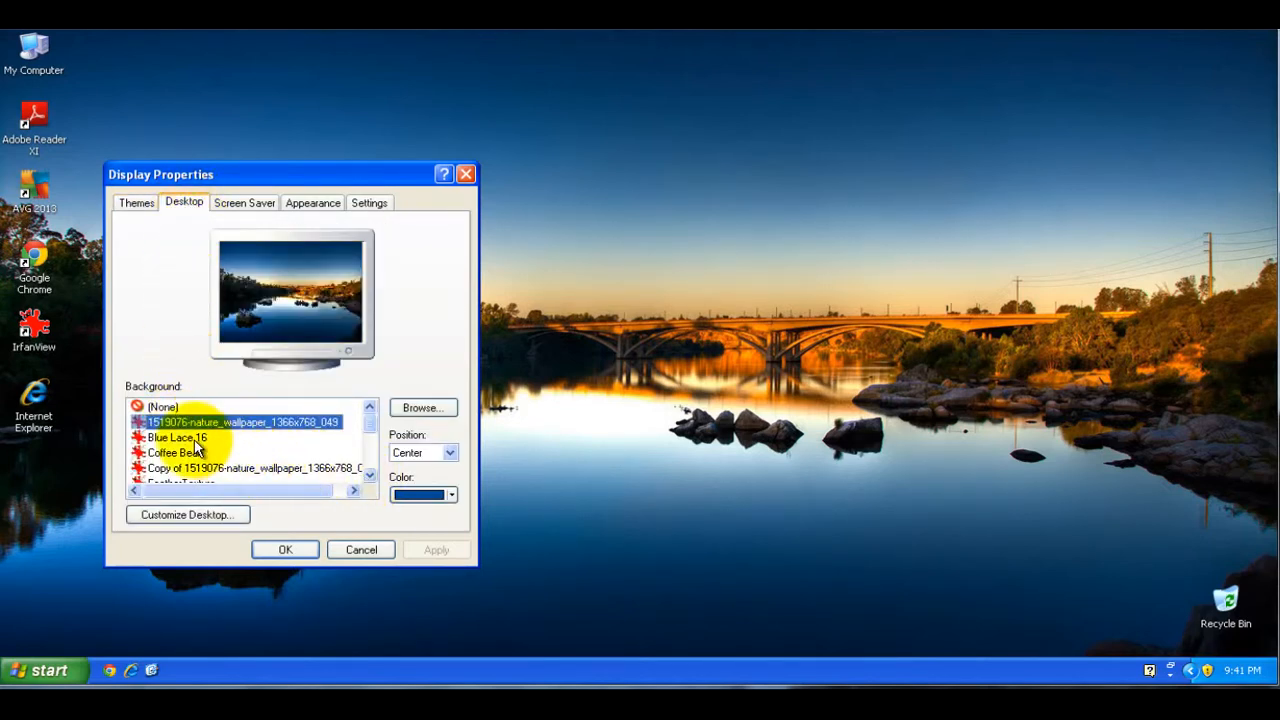
left_click(177, 452)
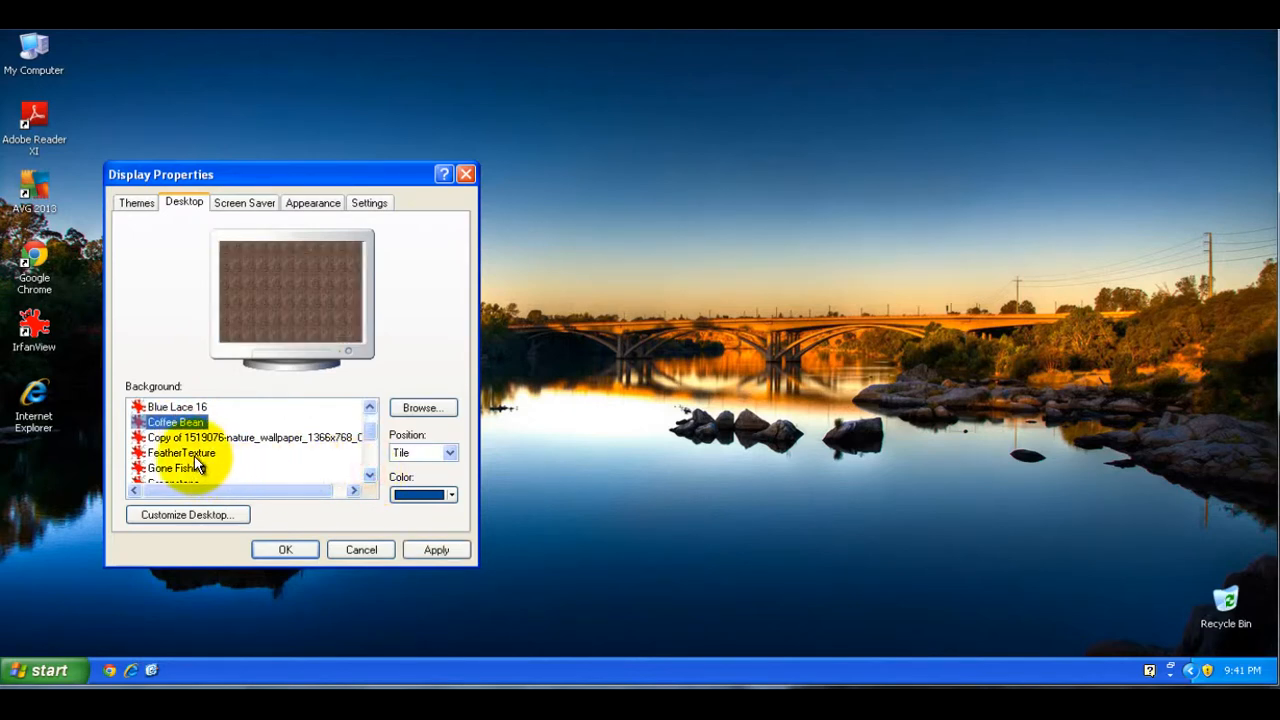
left_click(176, 468)
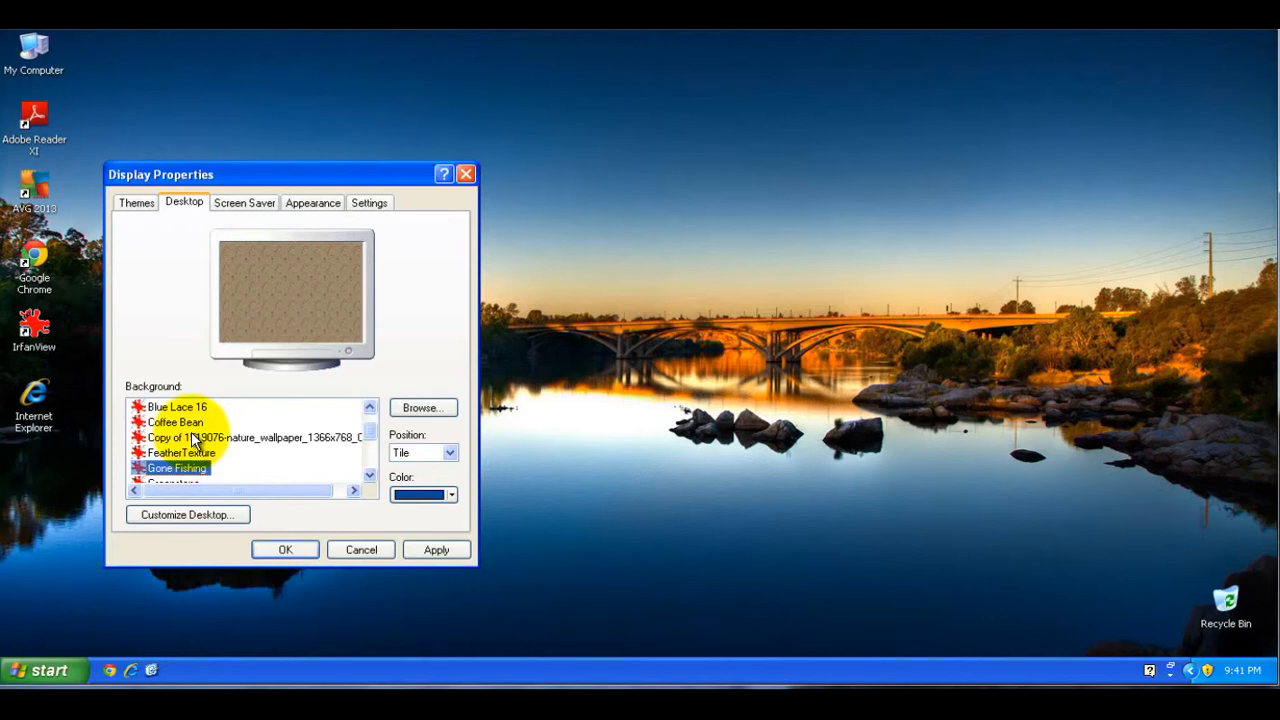
left_click(250, 438)
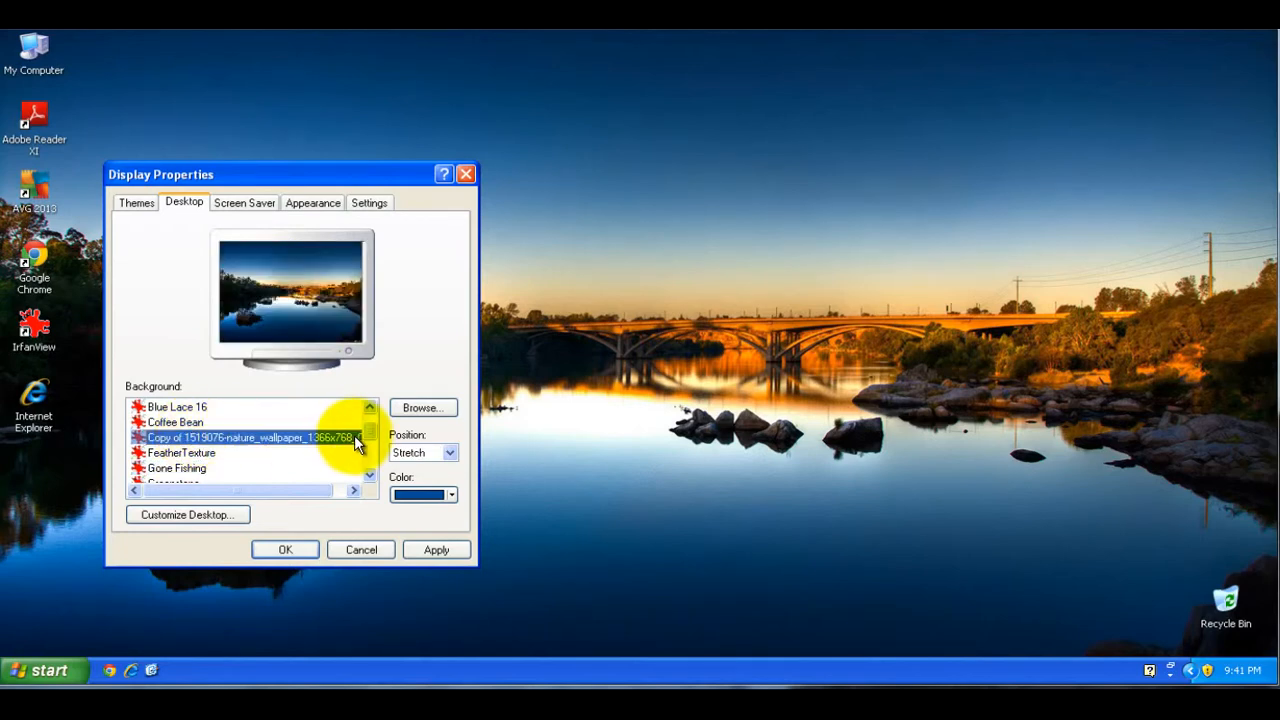
left_click(369, 477)
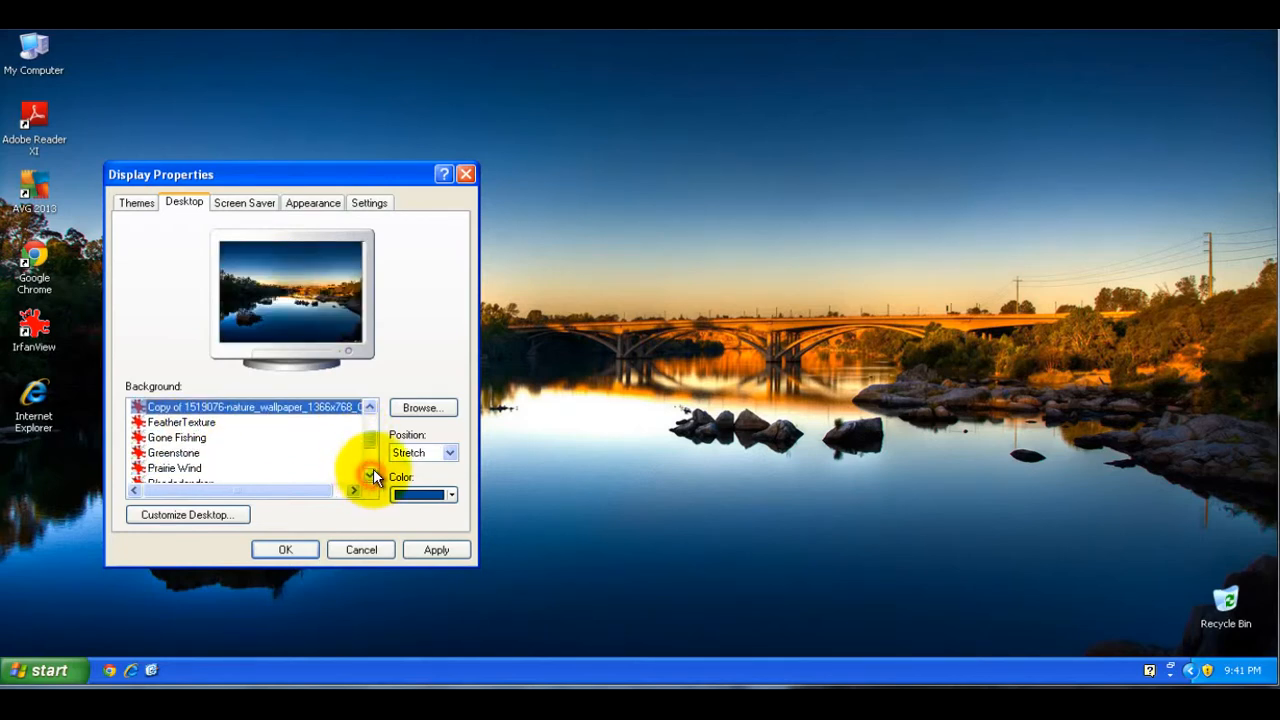
left_click(422, 407)
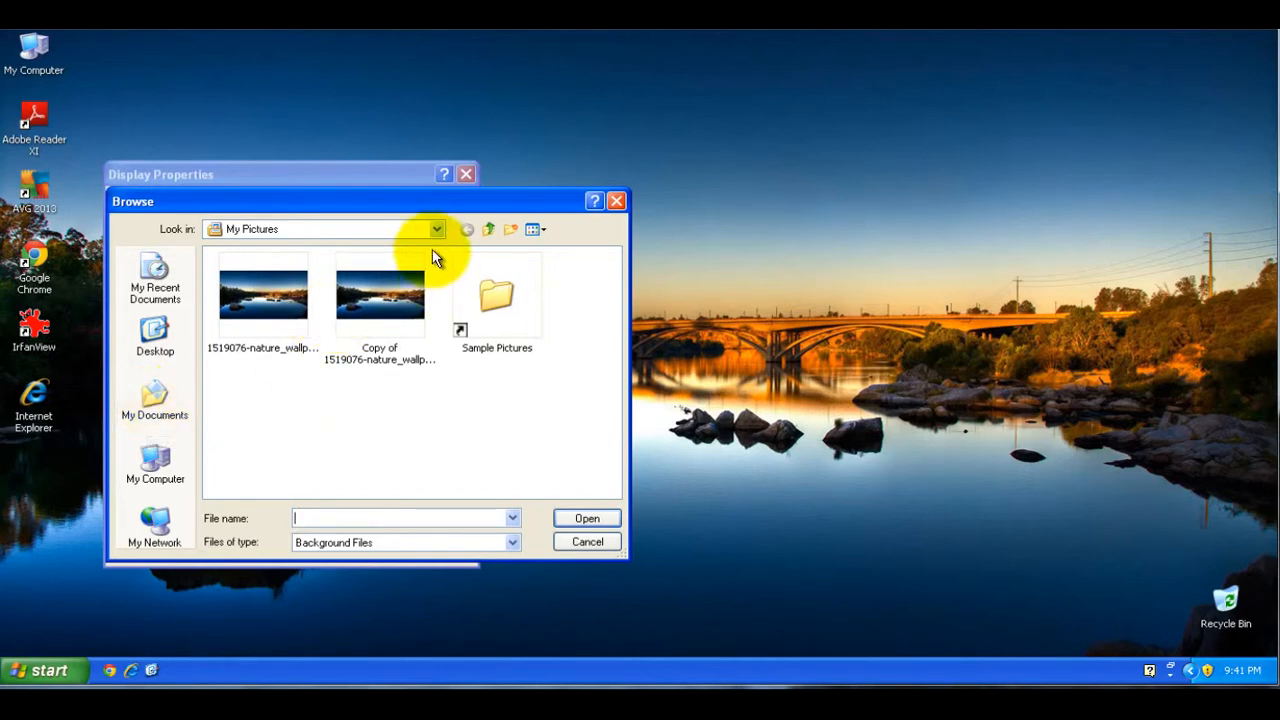
Add 1519076-nature_wallpaper_1366x768_049 from My Pictures to the background list.
left_click(436, 229)
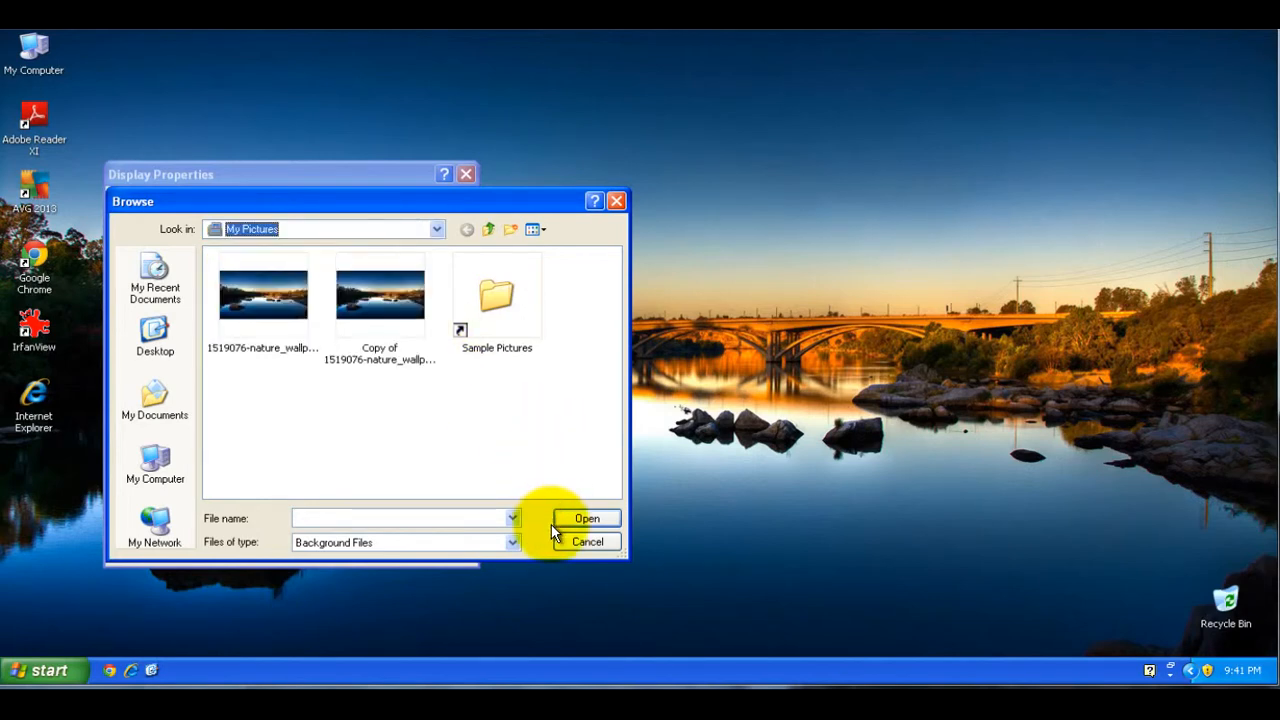
left_click(263, 293)
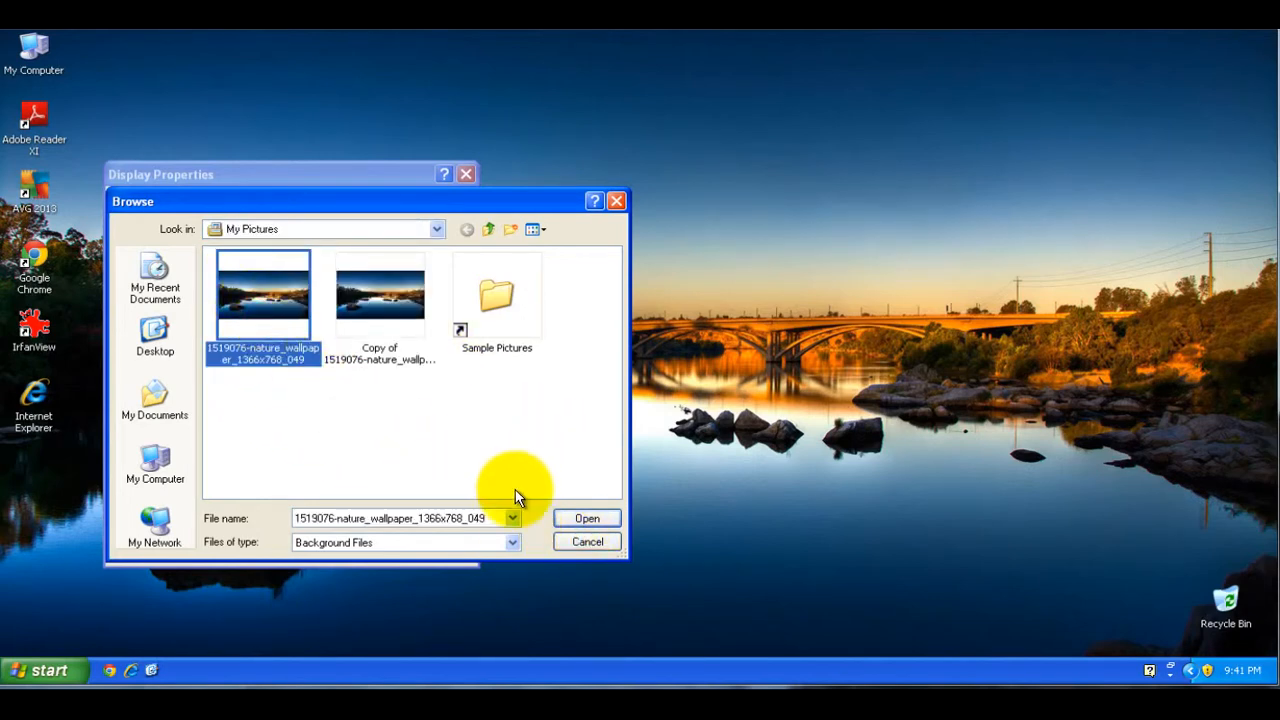
left_click(586, 518)
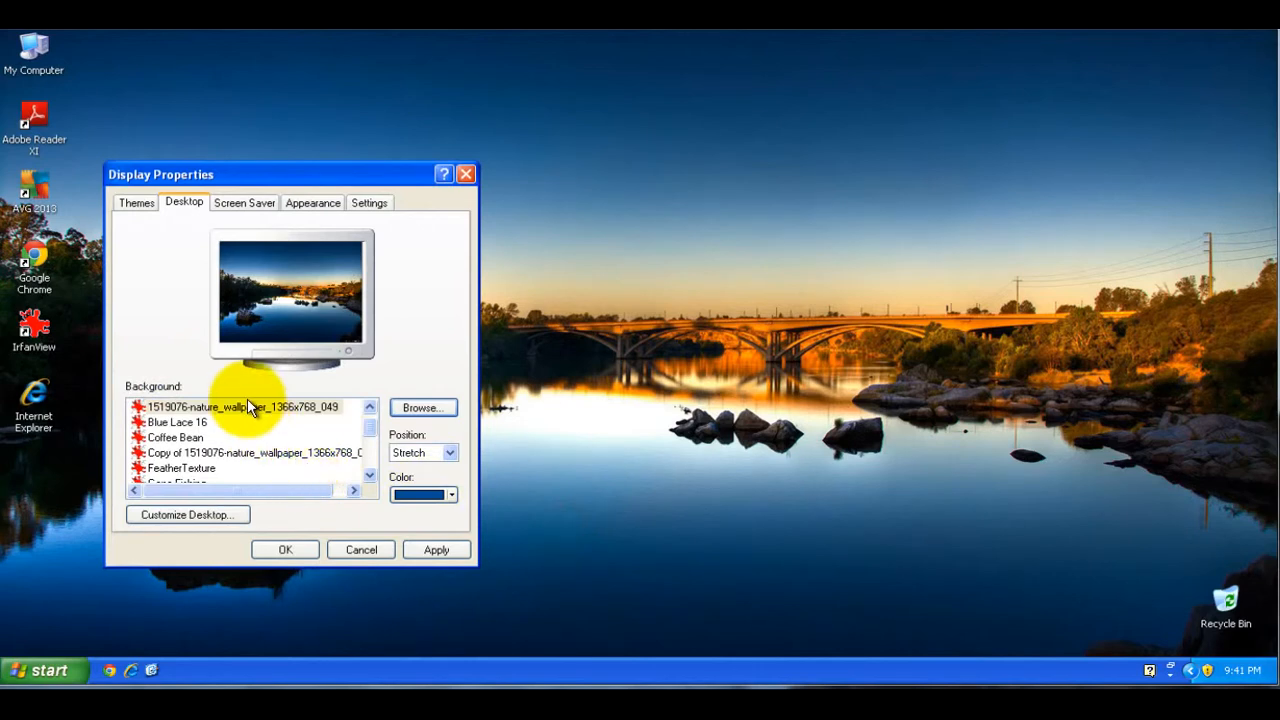
mouse_move(490, 462)
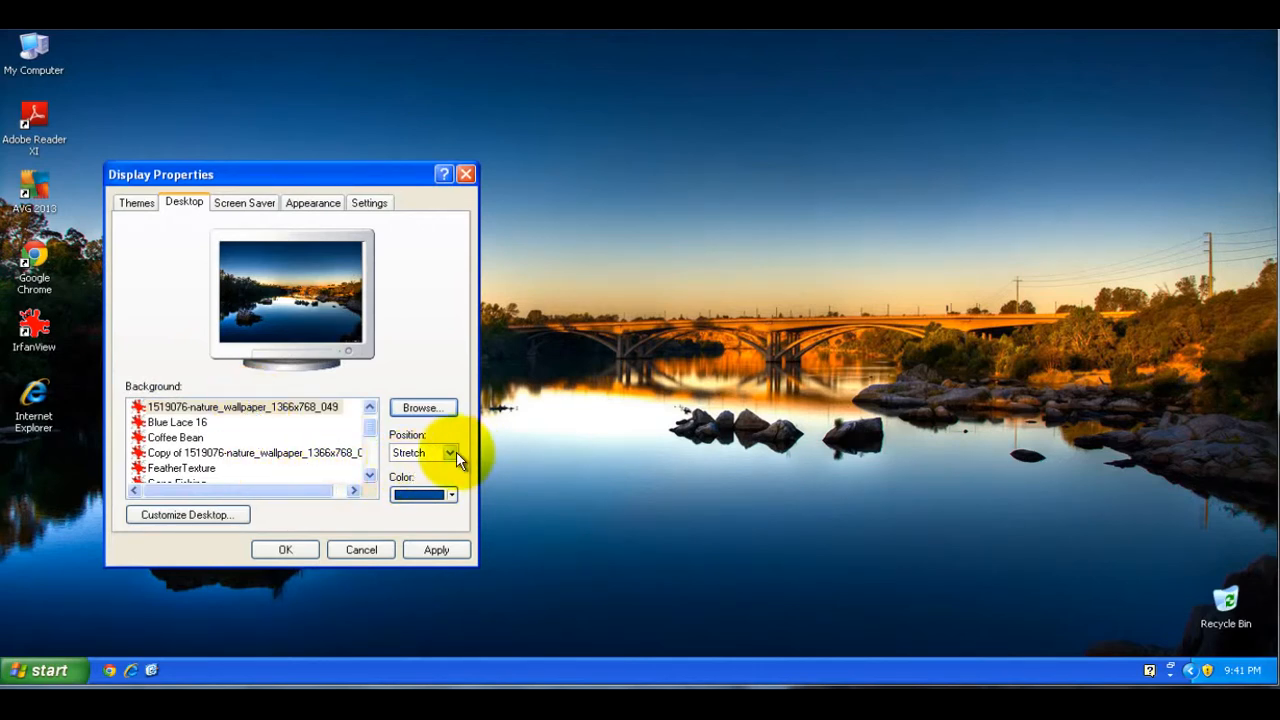
Apply the stretched nature wallpaper and close Display Properties with OK.
left_click(436, 549)
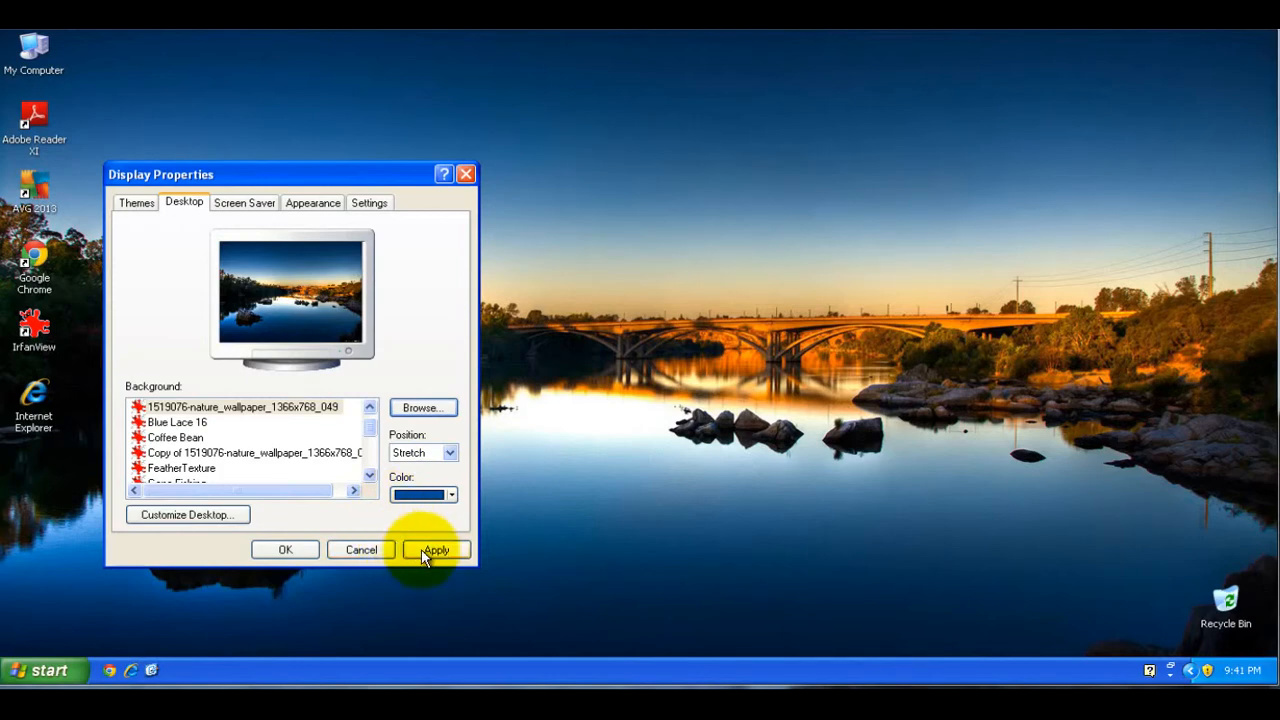
left_click(435, 550)
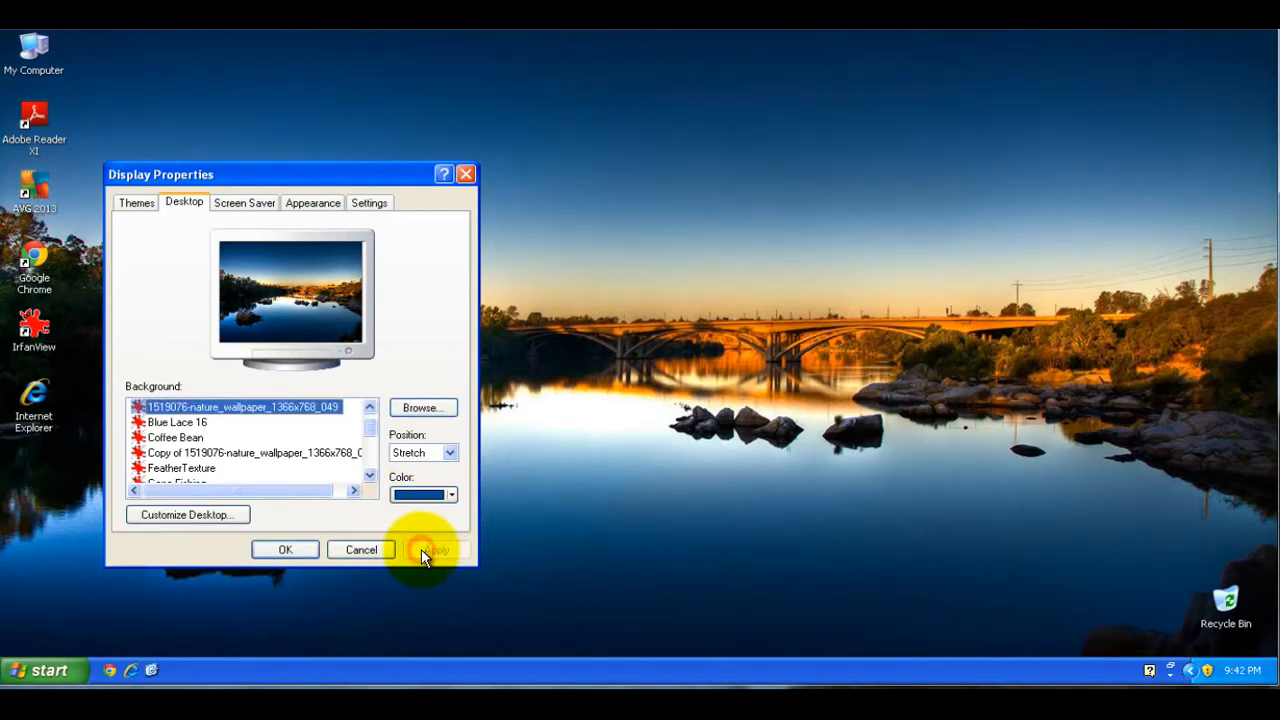
left_click(436, 549)
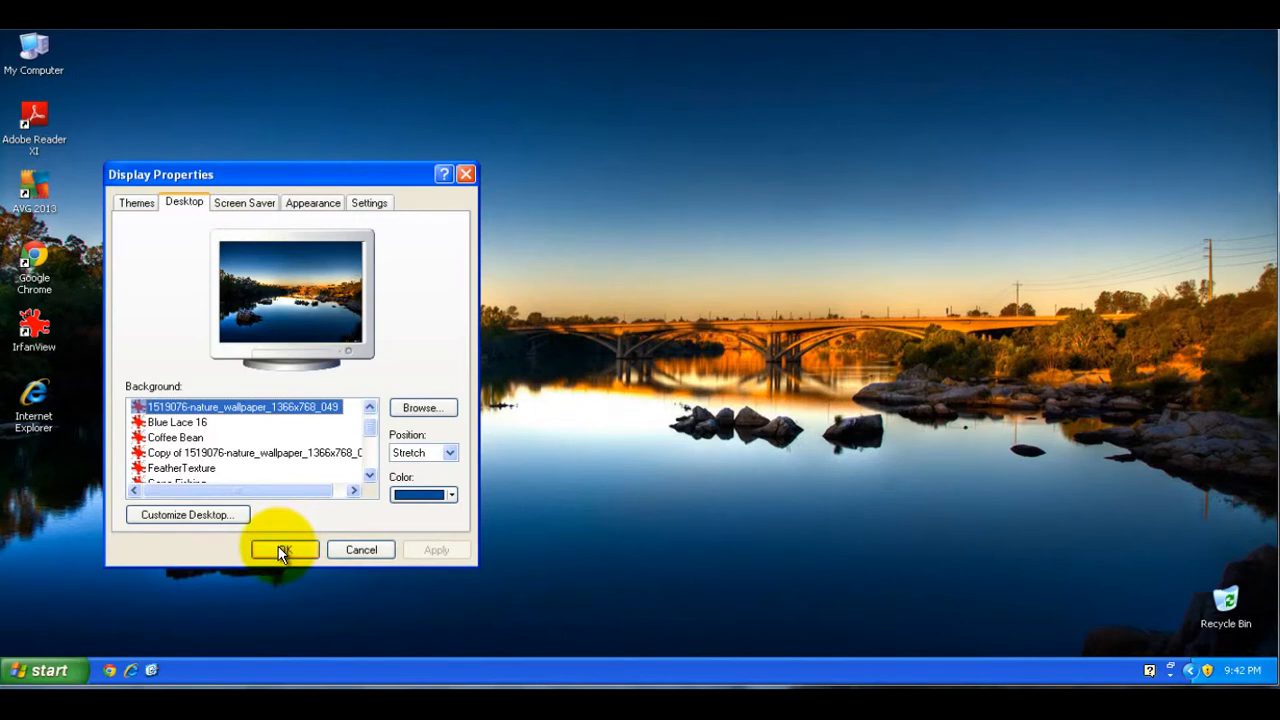
left_click(283, 549)
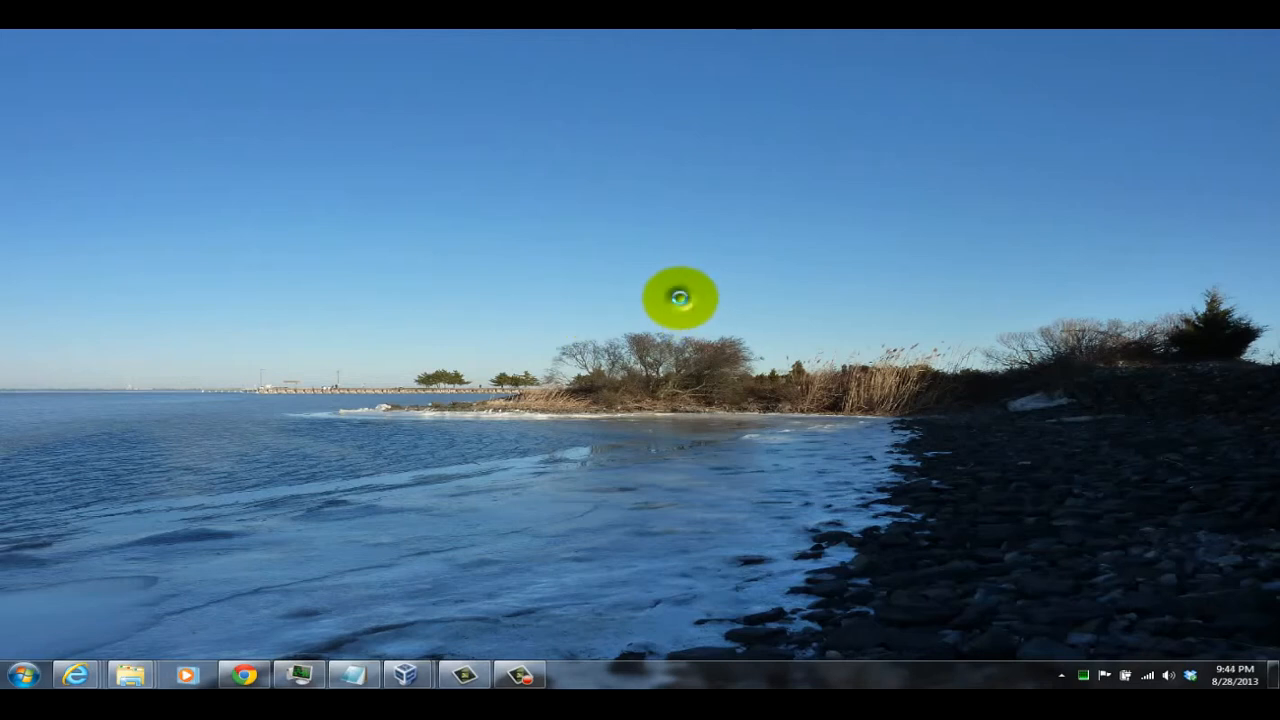
Choose Personalize from the Windows 7 desktop's right-click menu.
right_click(678, 297)
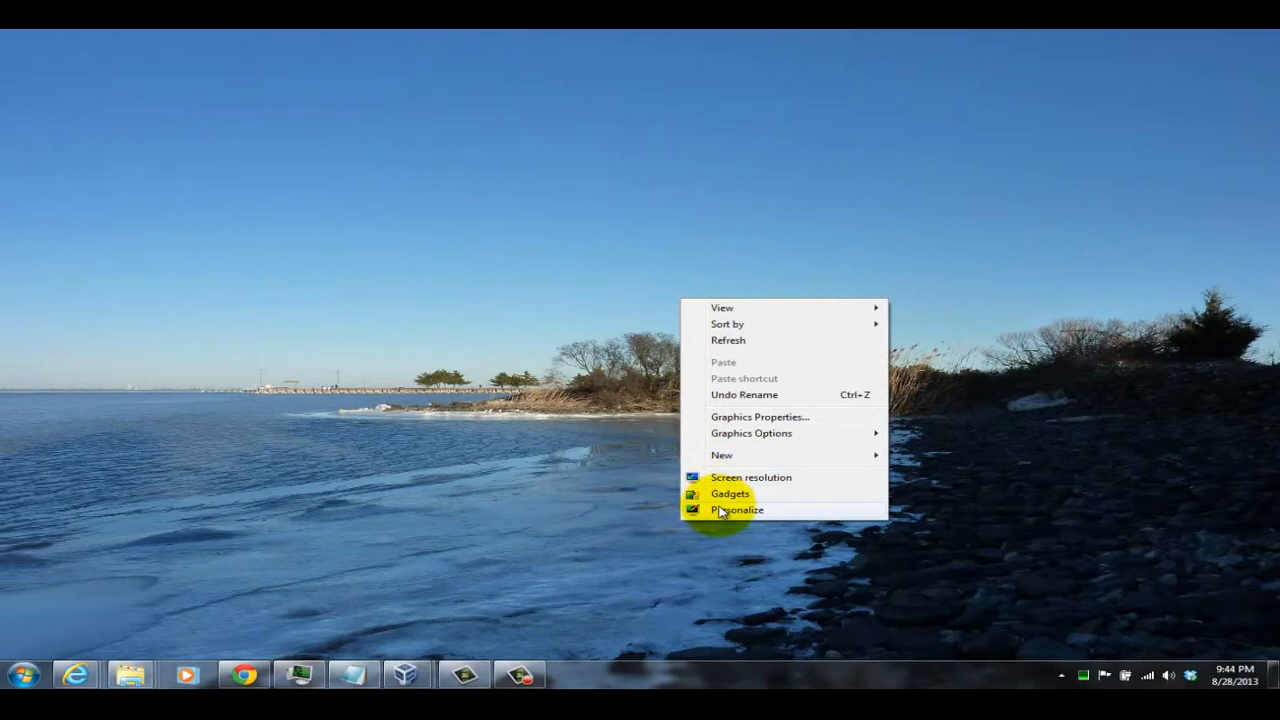
left_click(737, 510)
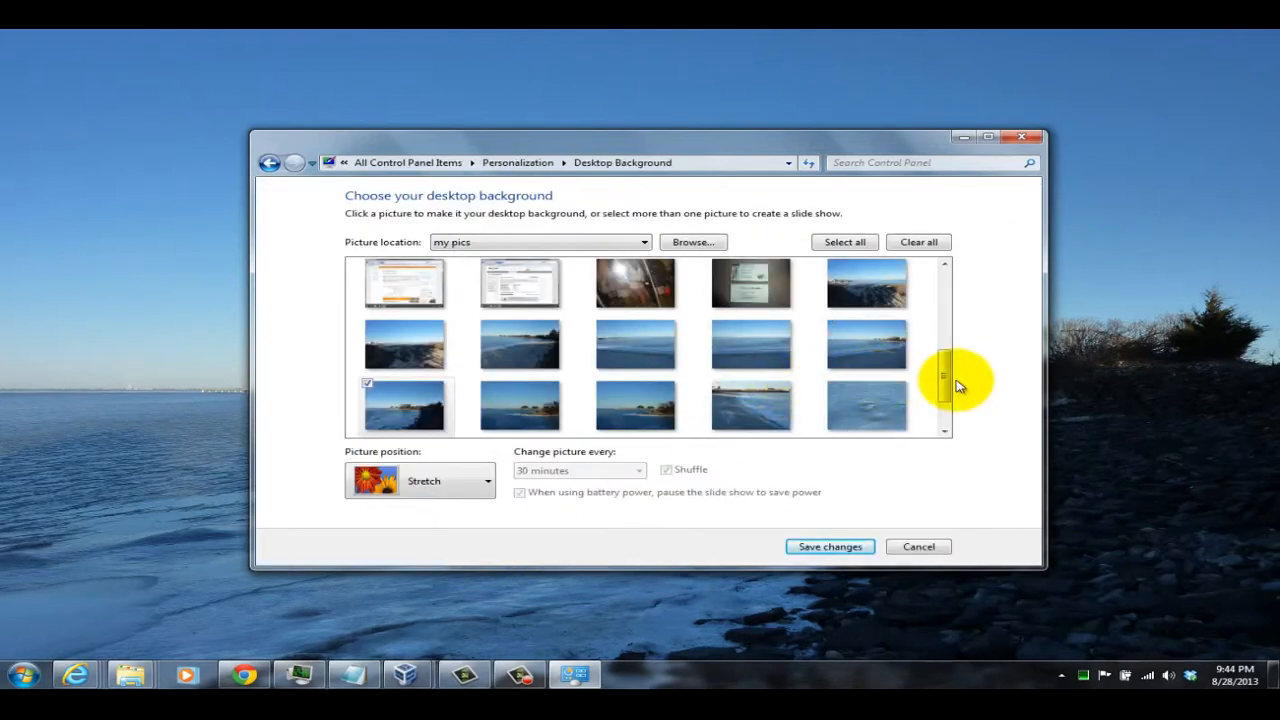
Scroll the my pics thumbnails down to the frozen beach photo.
left_click_drag(943, 375, 943, 305)
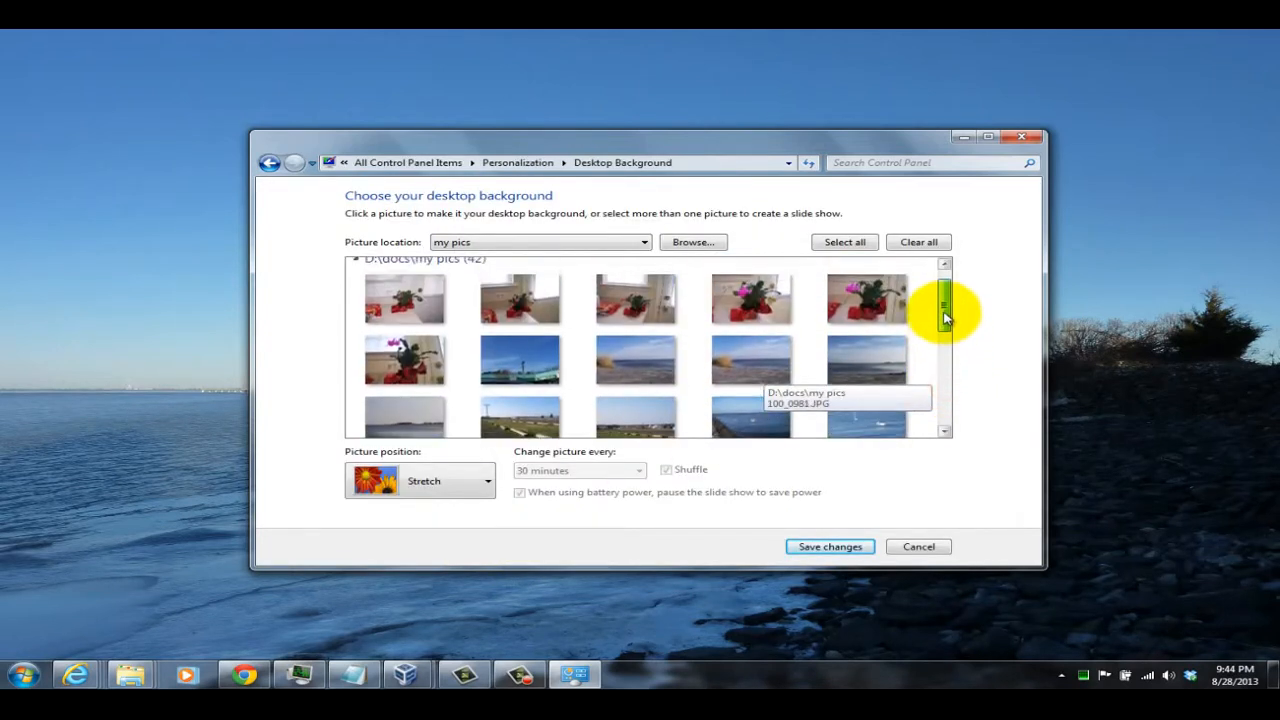
scroll("down", 3)
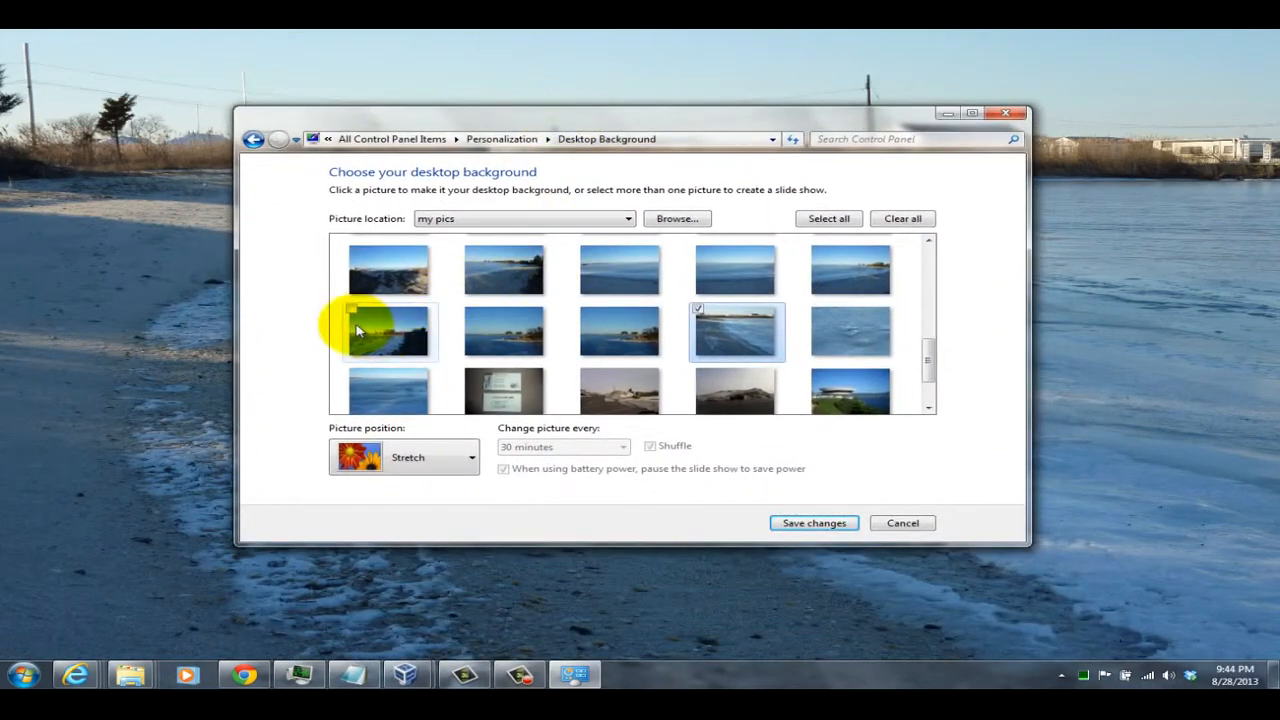
Tick the dark shoreline photo as well and list the picture-change interval options.
left_click(390, 332)
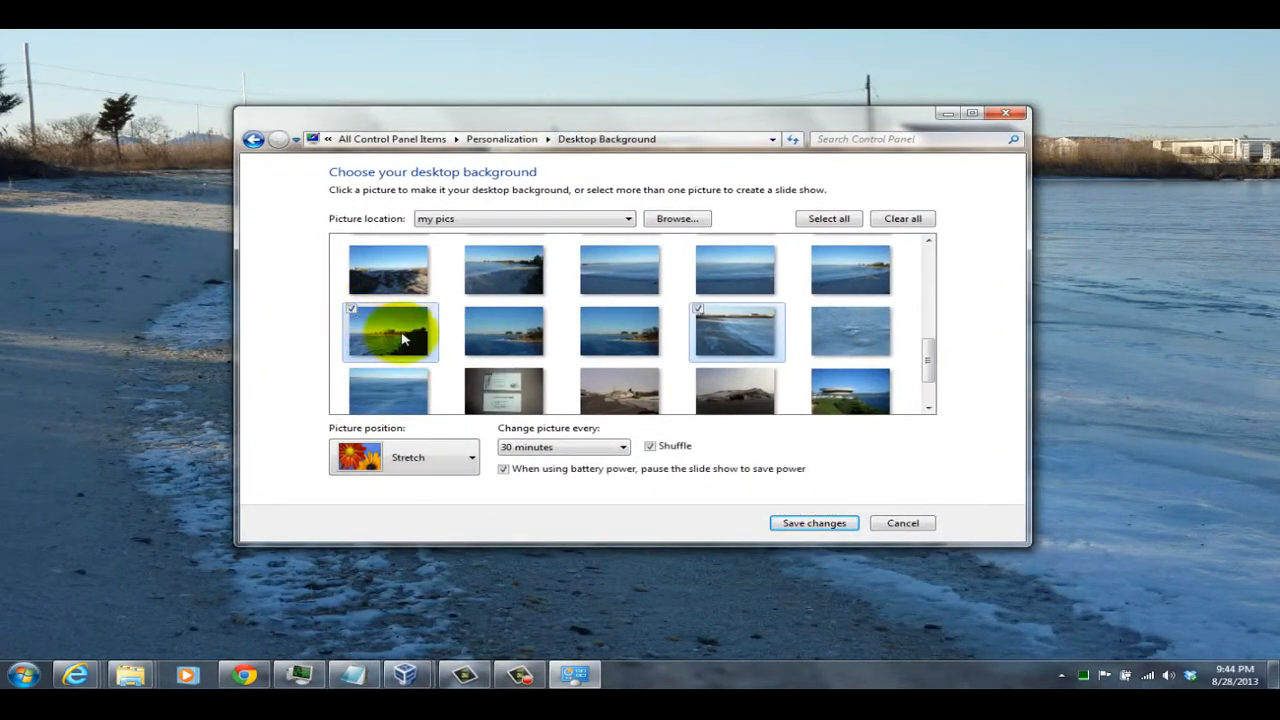
mouse_move(505, 345)
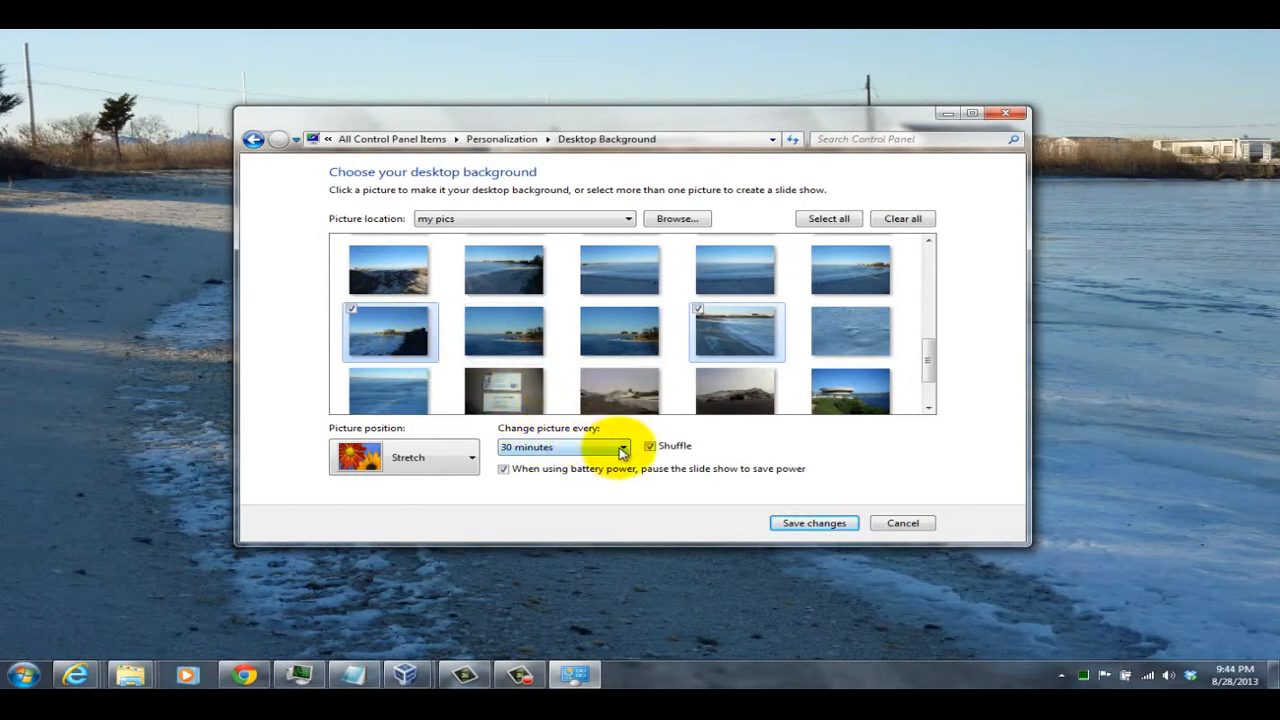
left_click(620, 447)
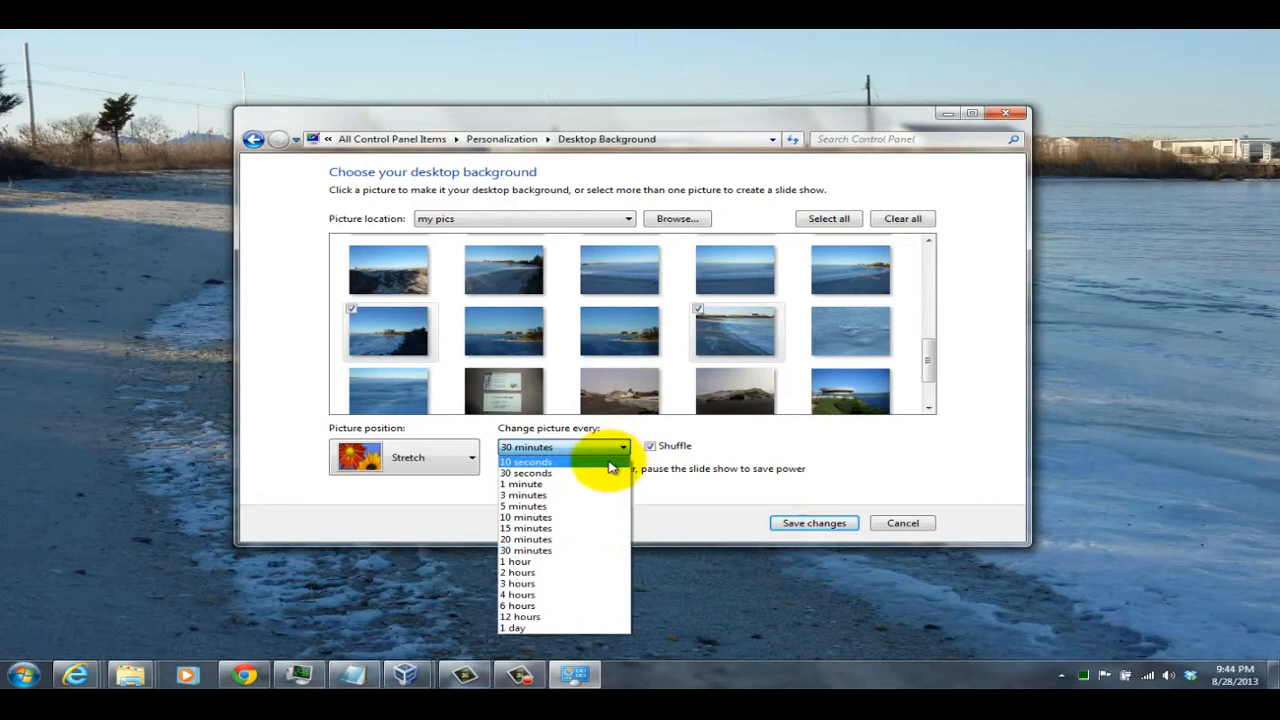
mouse_move(576, 628)
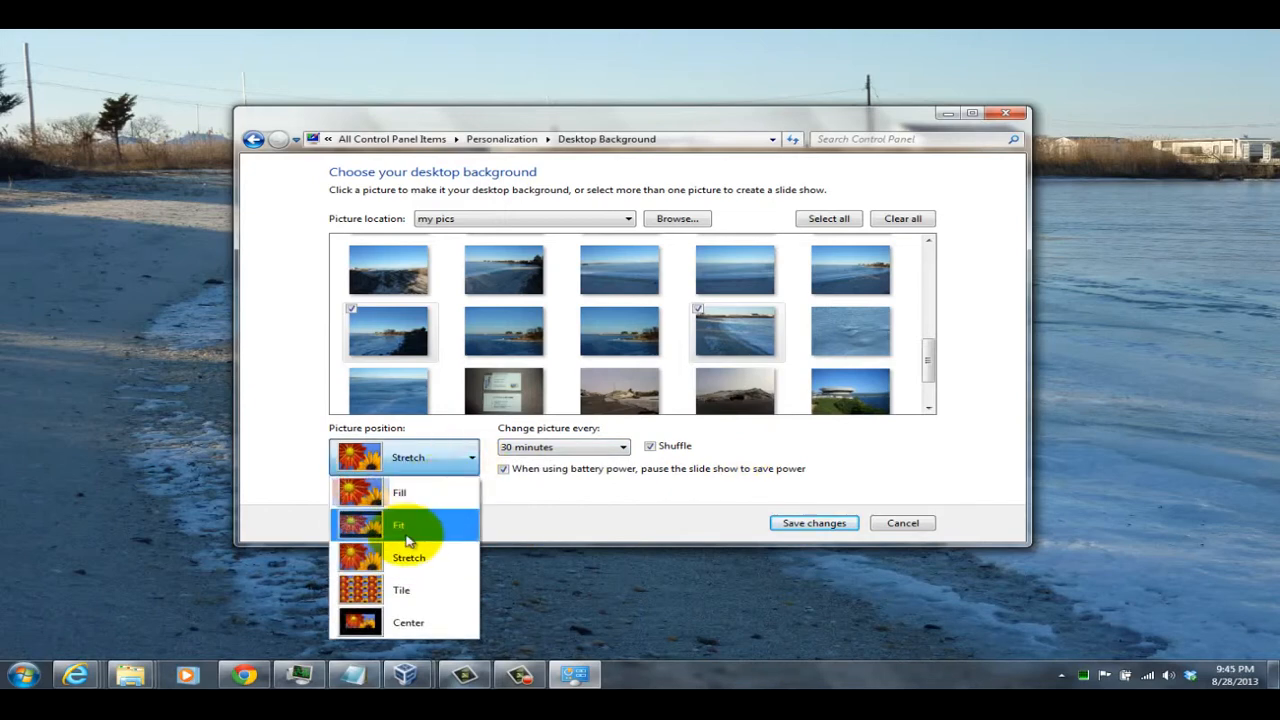
Set the picture position to Center, then to Fill.
left_click(408, 622)
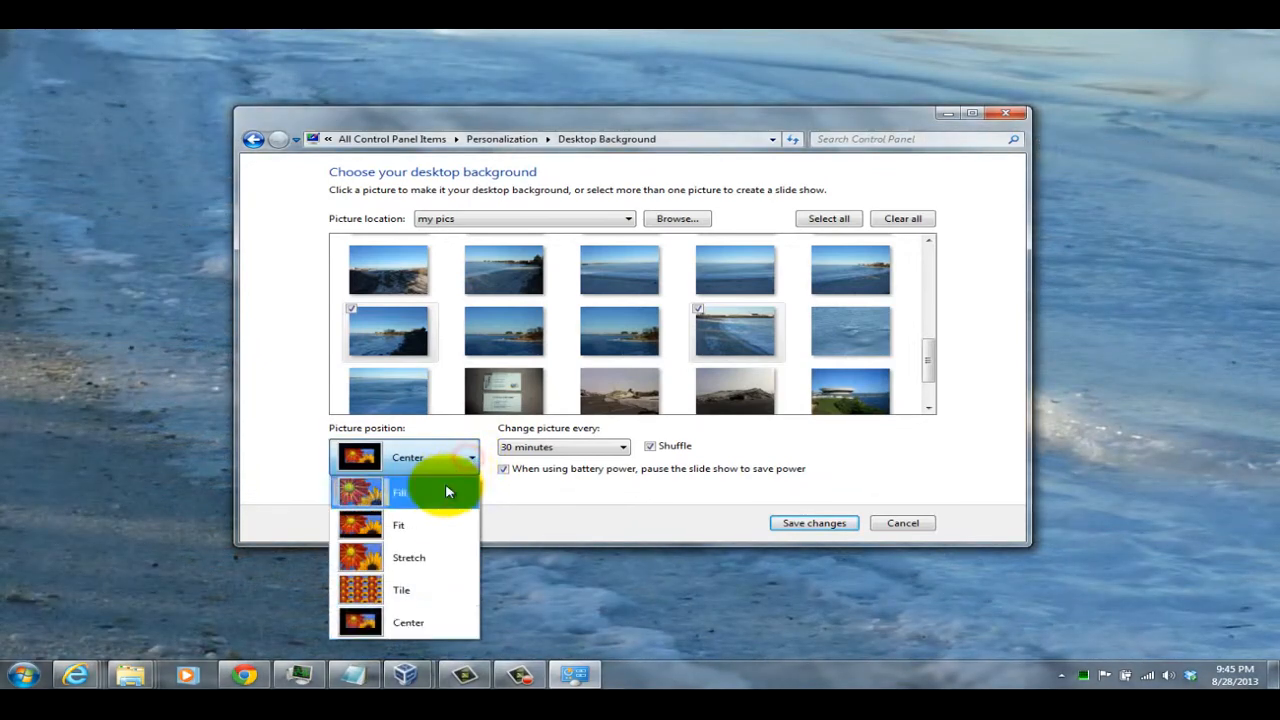
left_click(408, 557)
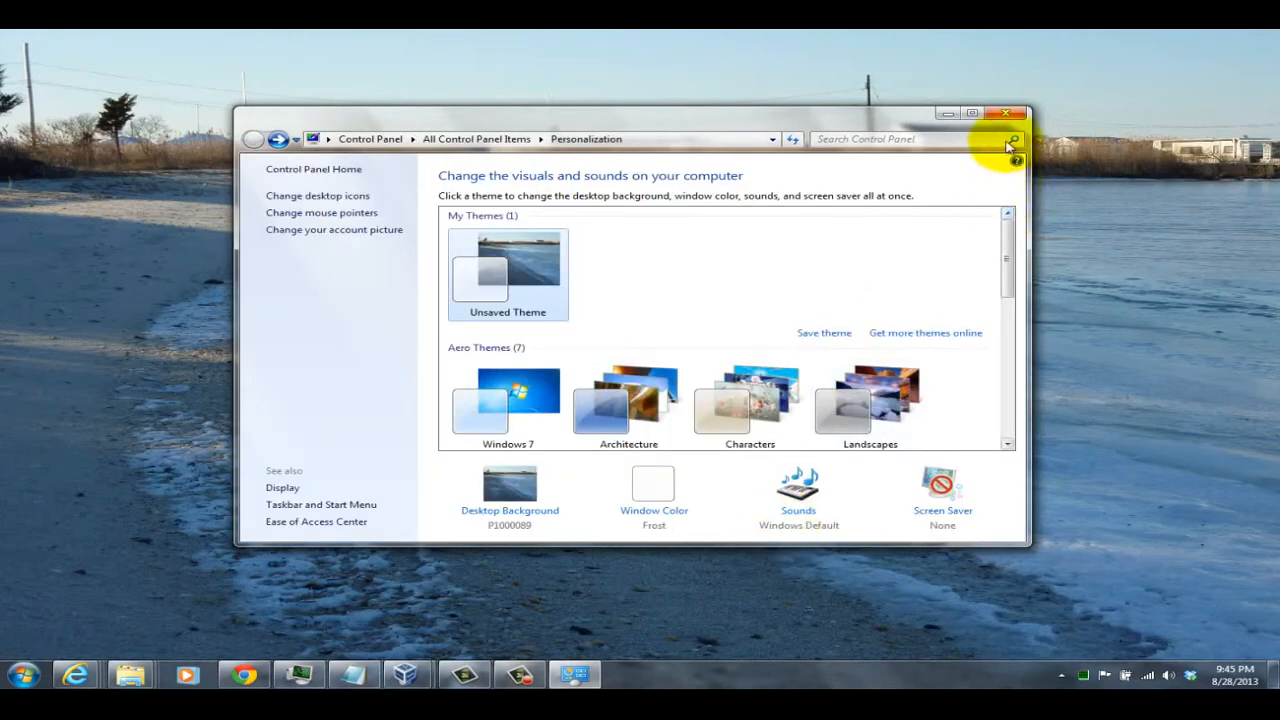
Close the Personalization window to reveal the icy shoreline wallpaper.
left_click(1006, 113)
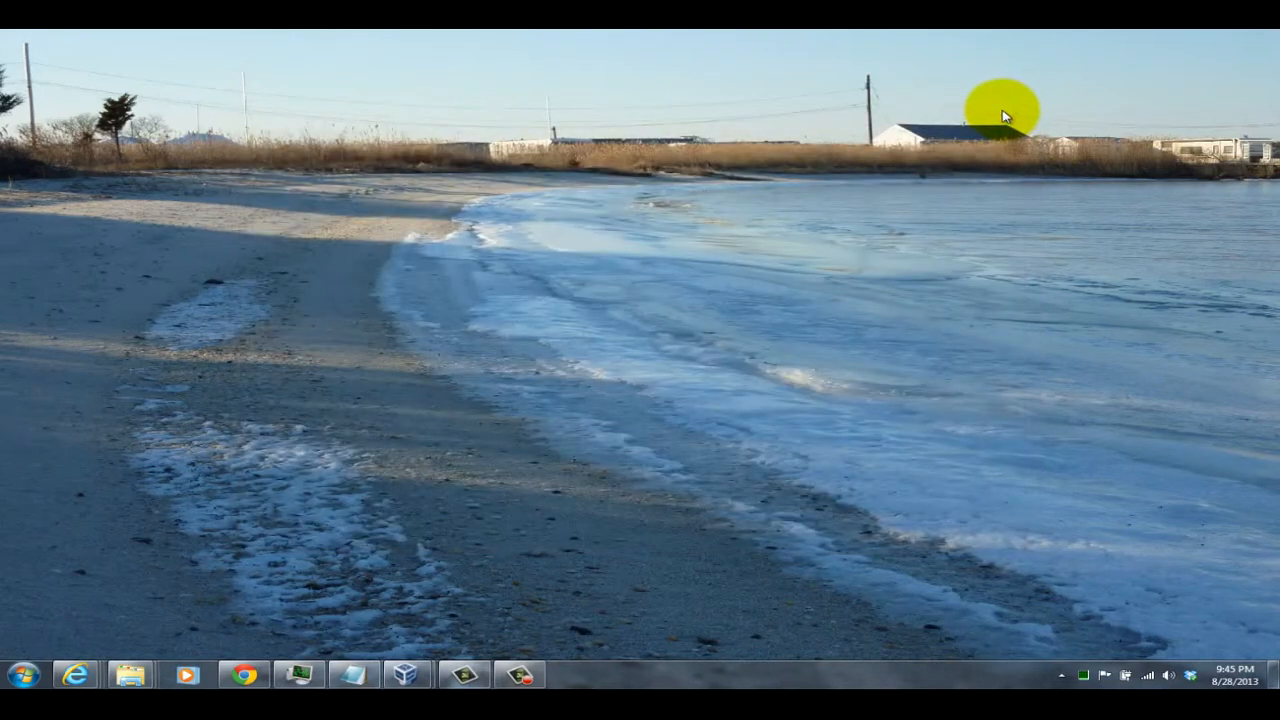
mouse_move(675, 521)
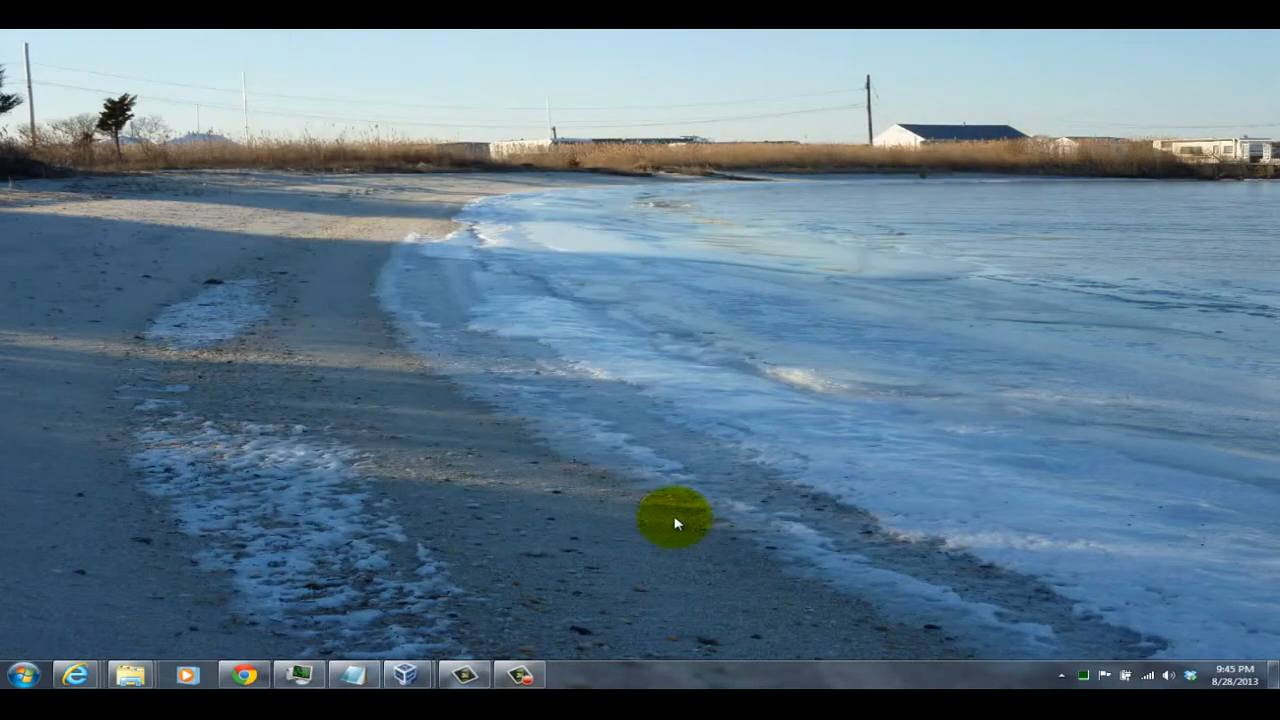
mouse_move(622, 595)
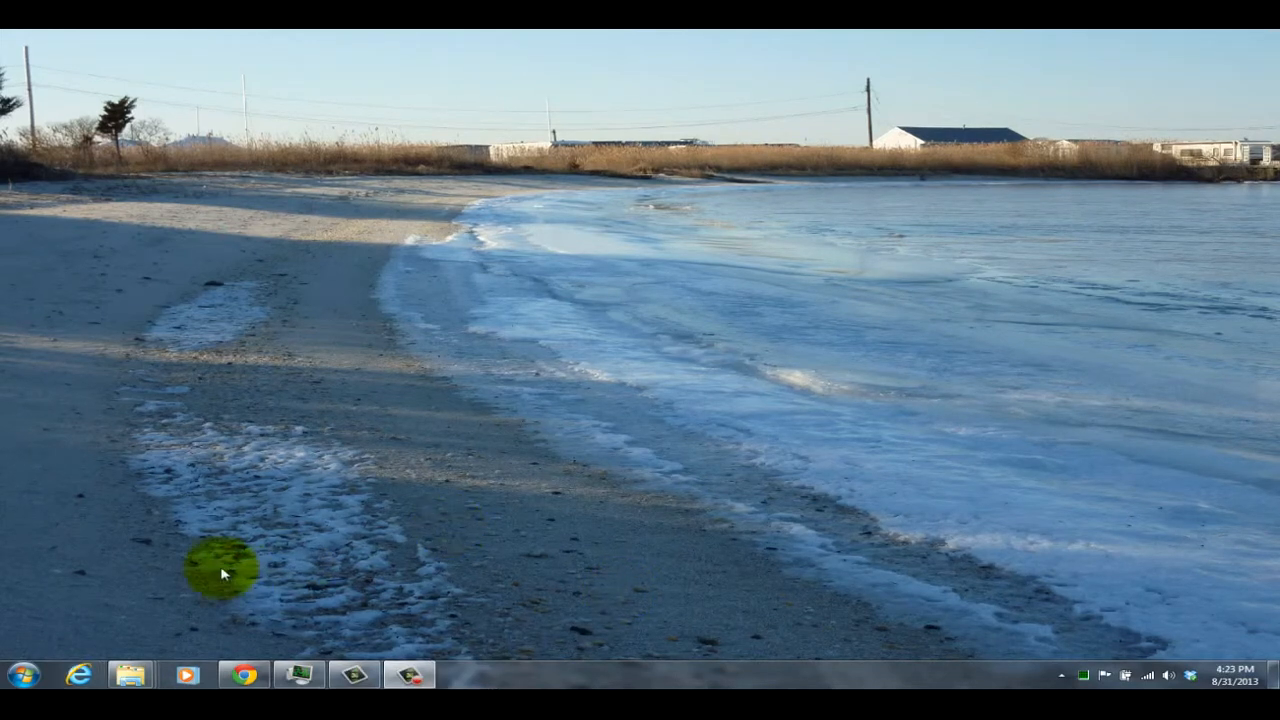
mouse_move(100, 660)
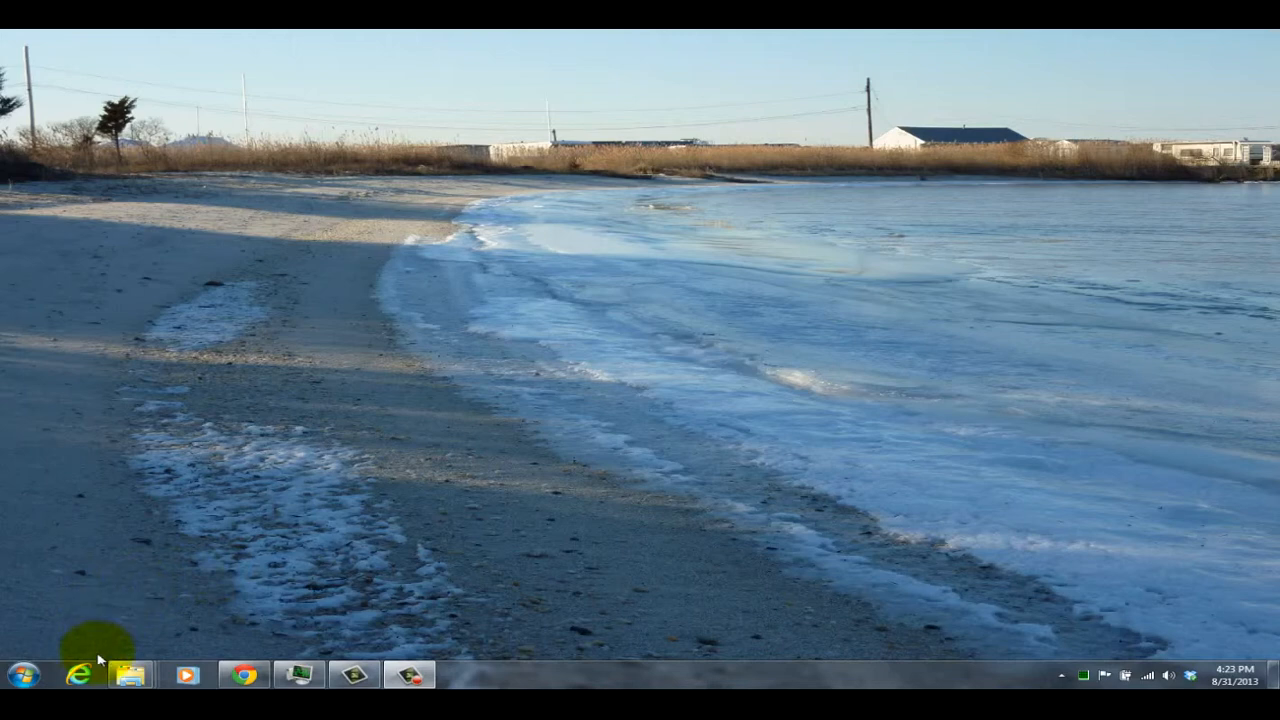
Open the Pictures library and bring up the shortcut menu for 2011-11-06 13.08.01.jpg.
left_click(20, 675)
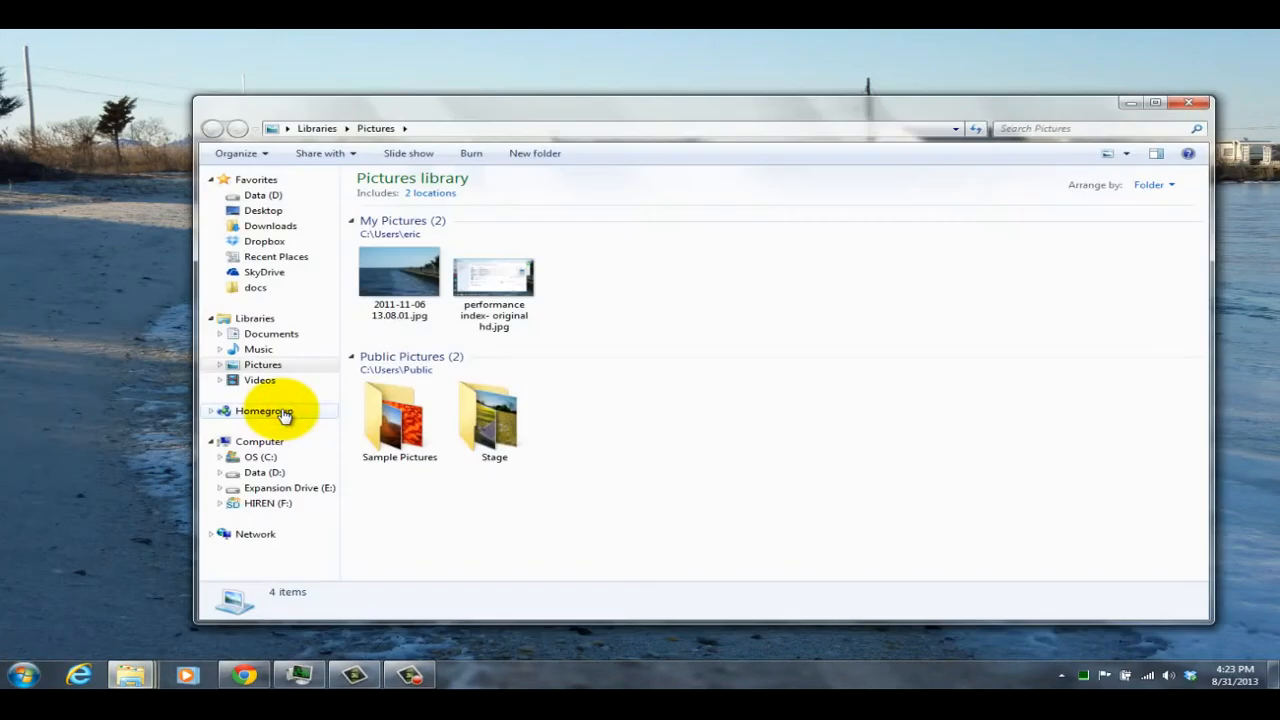
mouse_move(418, 337)
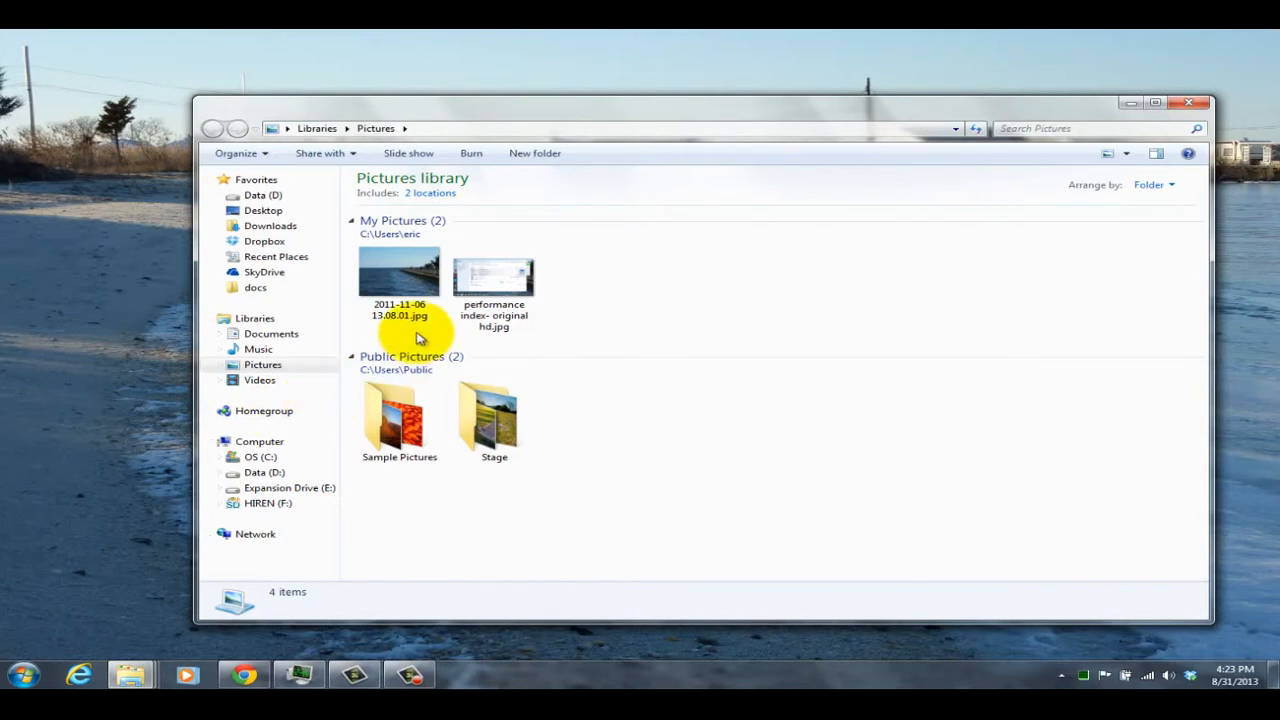
mouse_move(399, 275)
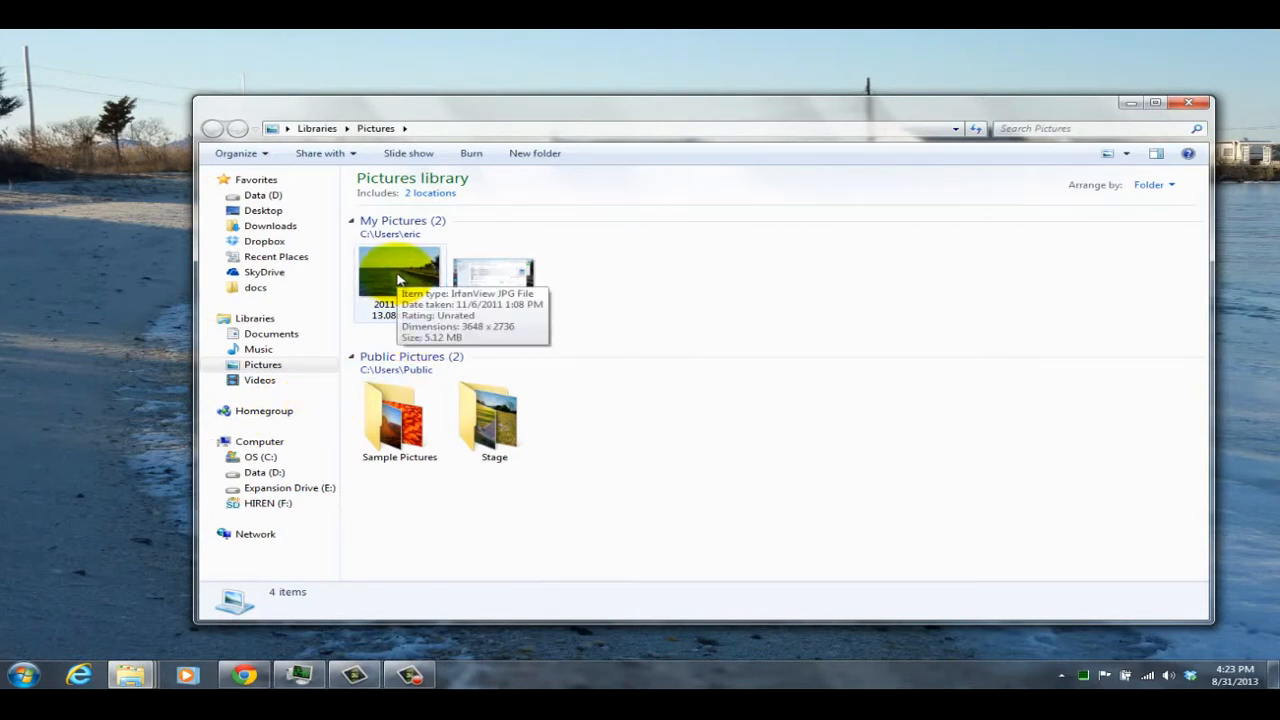
right_click(399, 275)
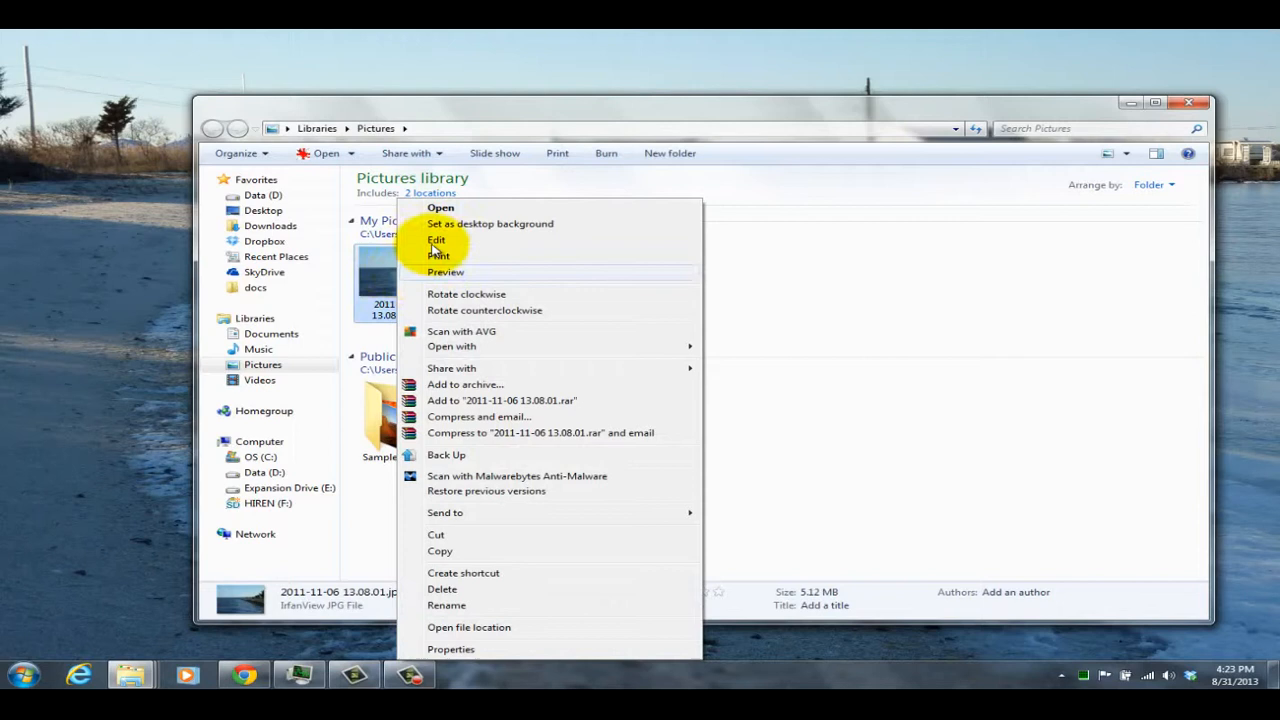
mouse_move(452, 223)
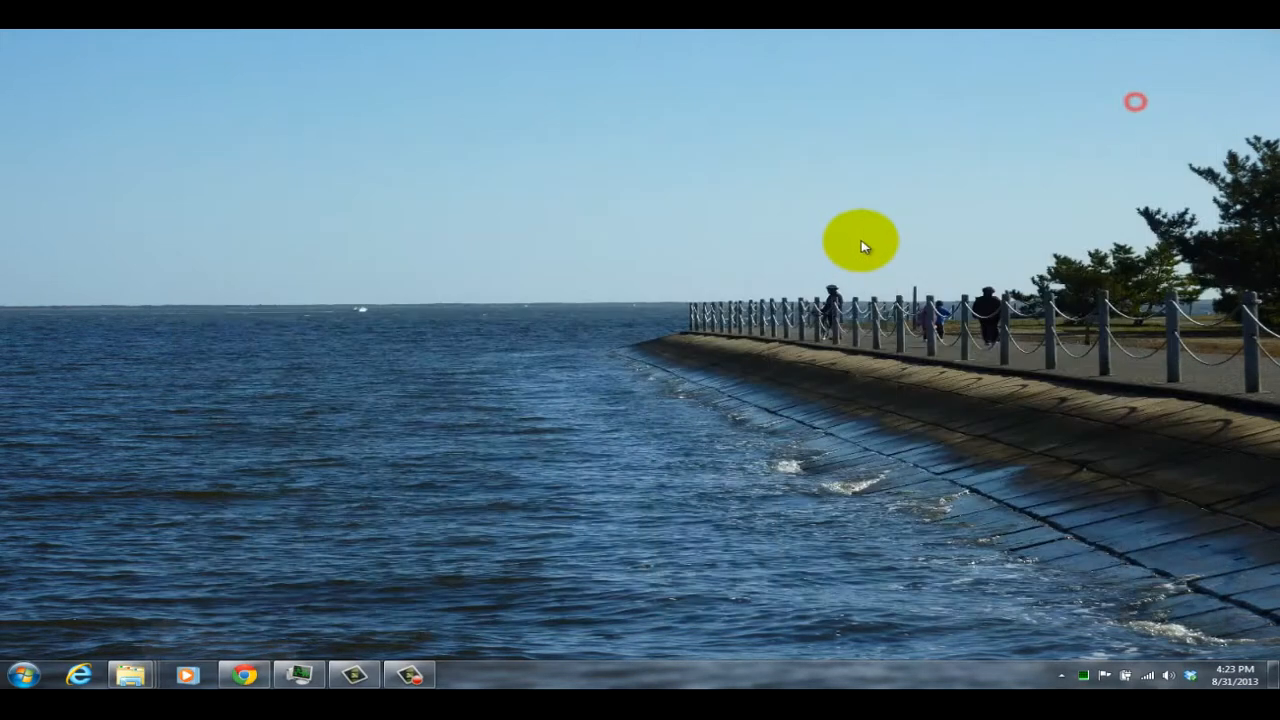
mouse_move(615, 430)
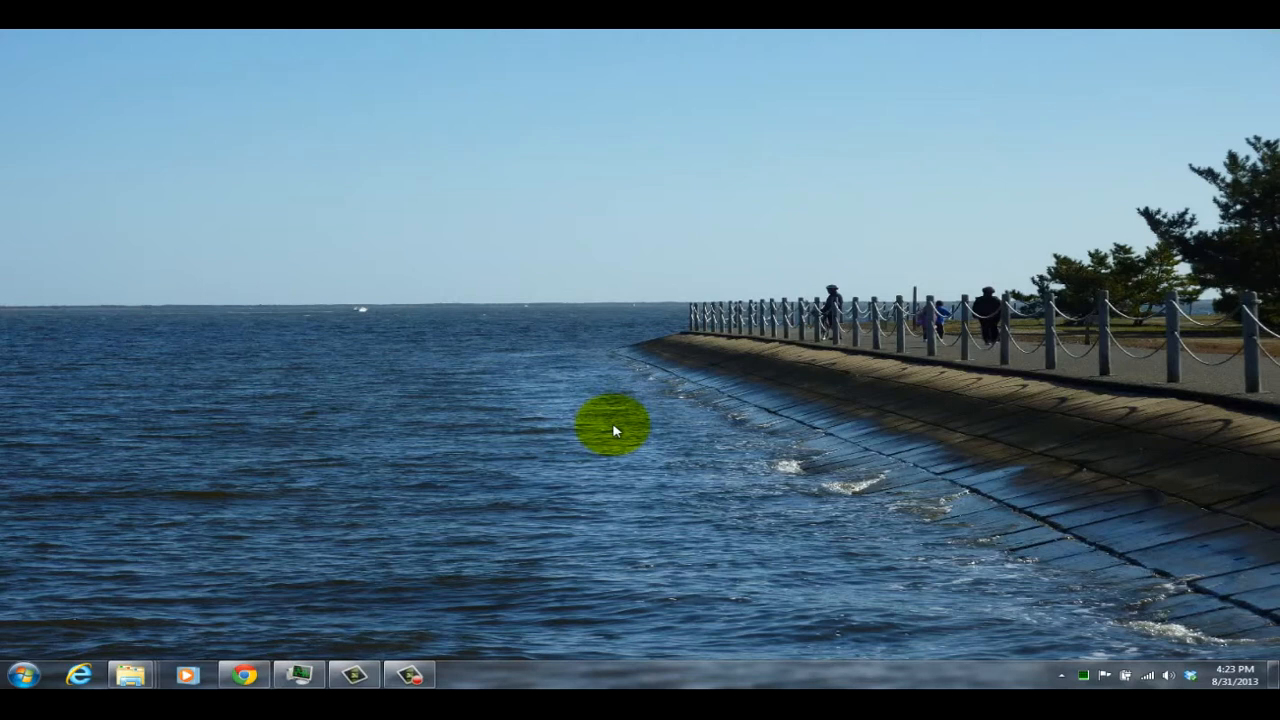
left_click(614, 430)
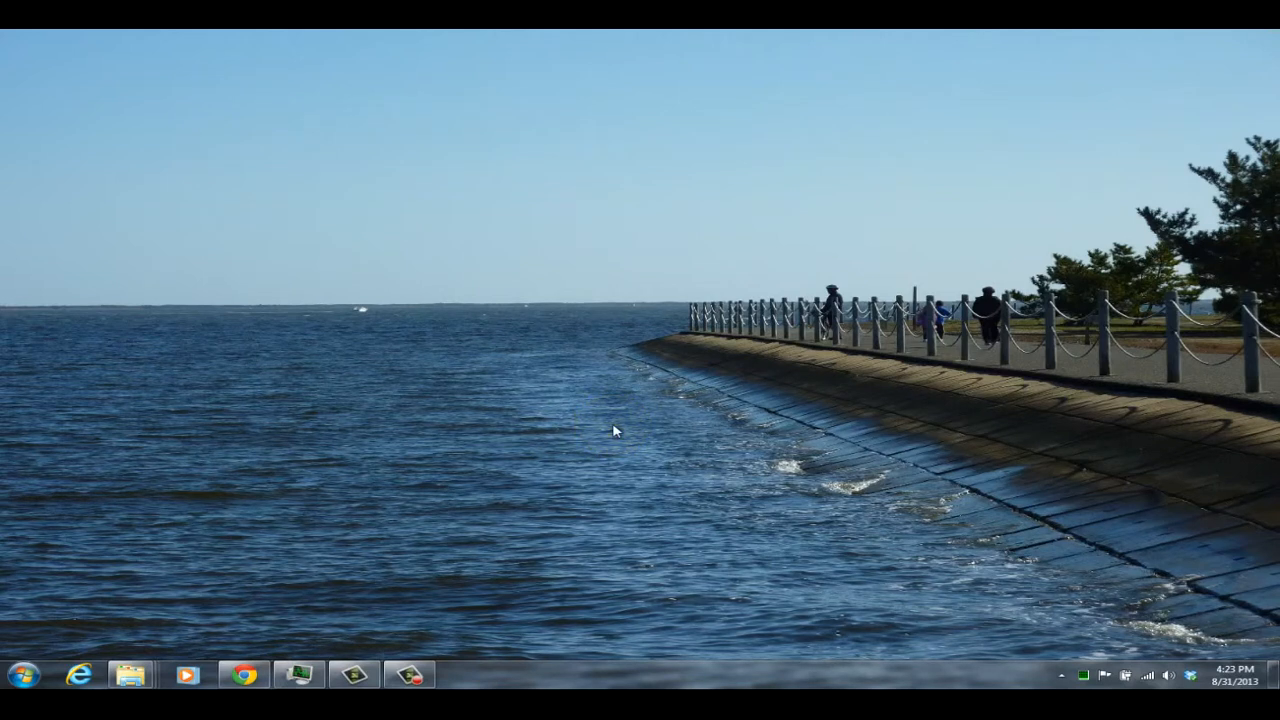